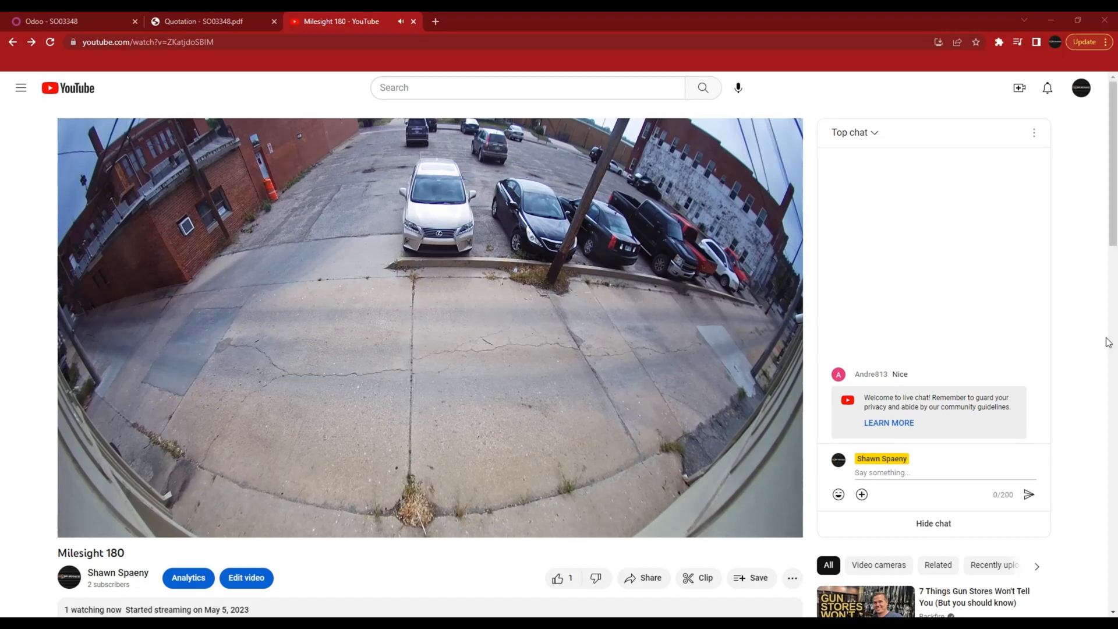
mouse_move(330, 363)
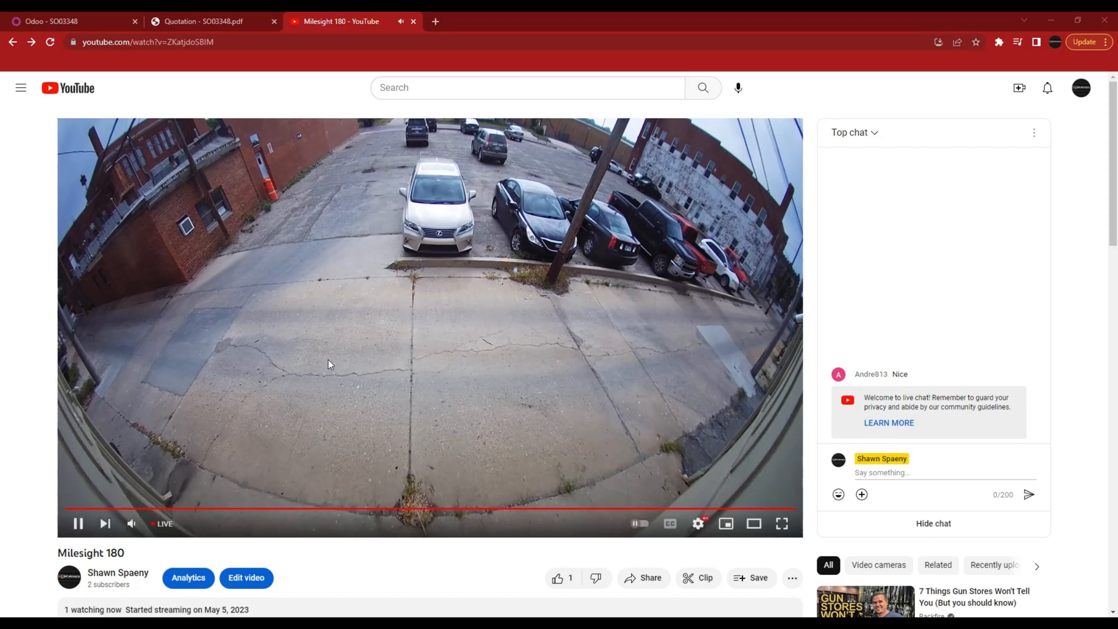
mouse_move(339, 343)
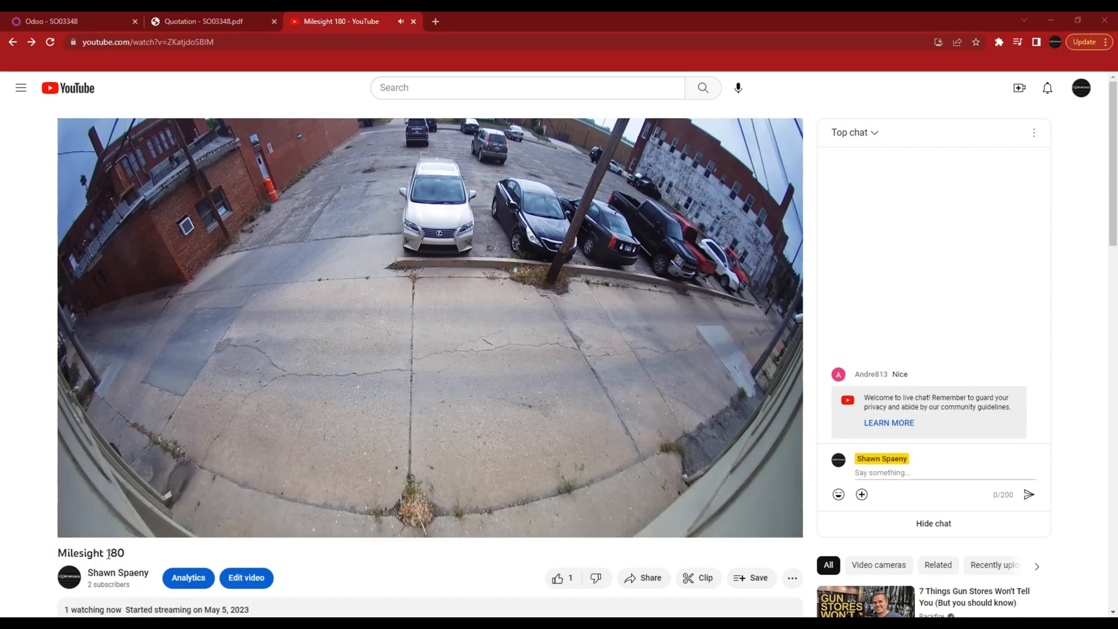
mouse_move(731, 368)
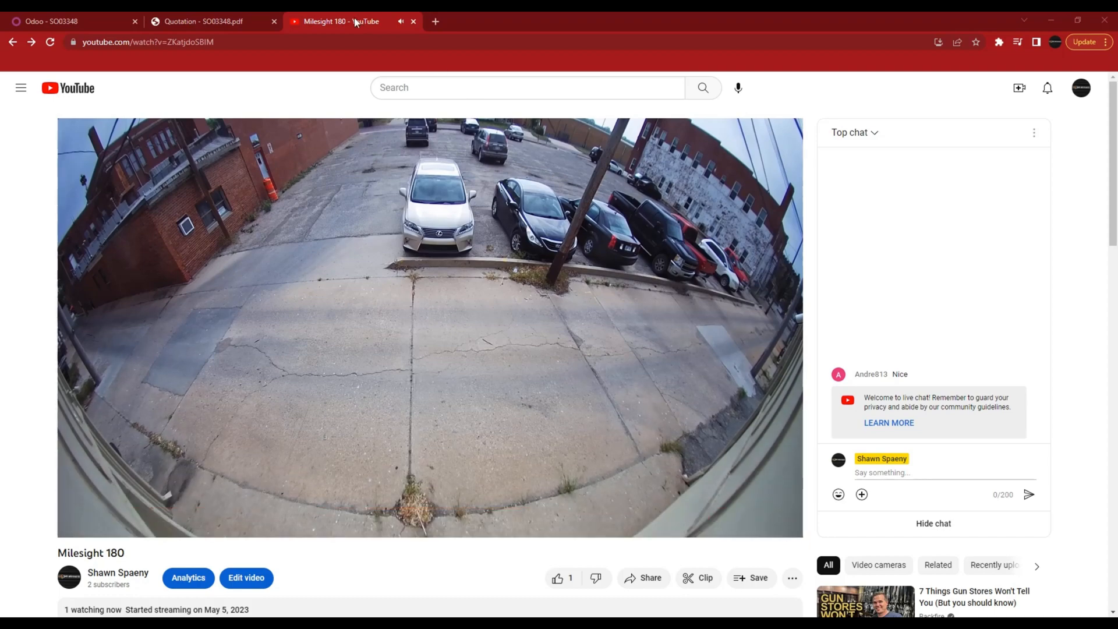
mouse_move(595, 22)
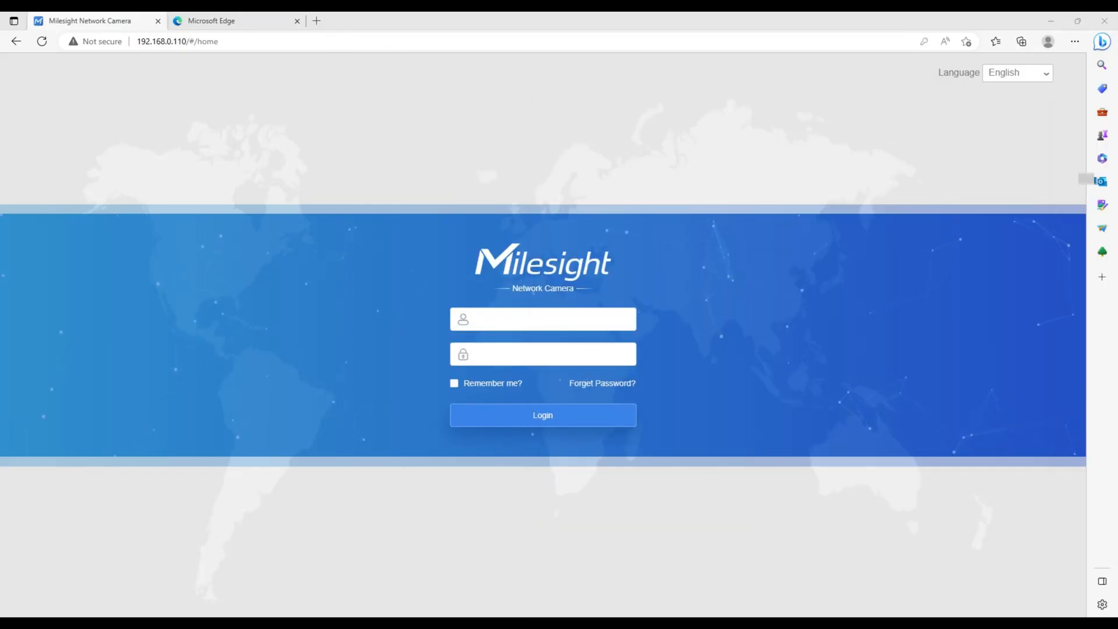
Log into the camera's web page with the 'ad…' administrator username and password.
left_click(542, 319)
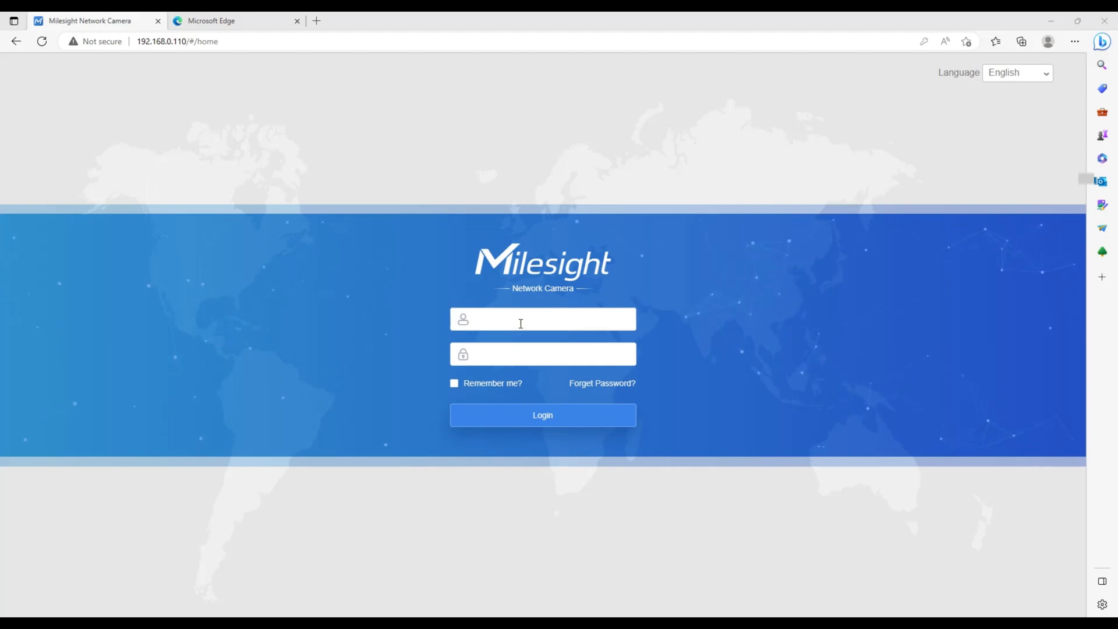
type("admin")
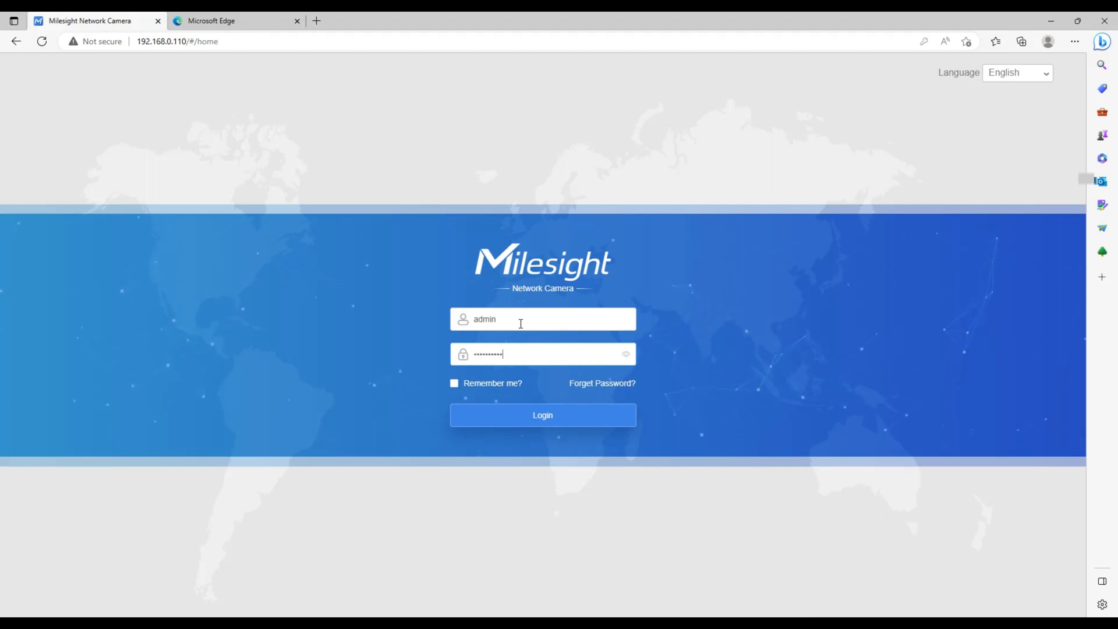
left_click(542, 415)
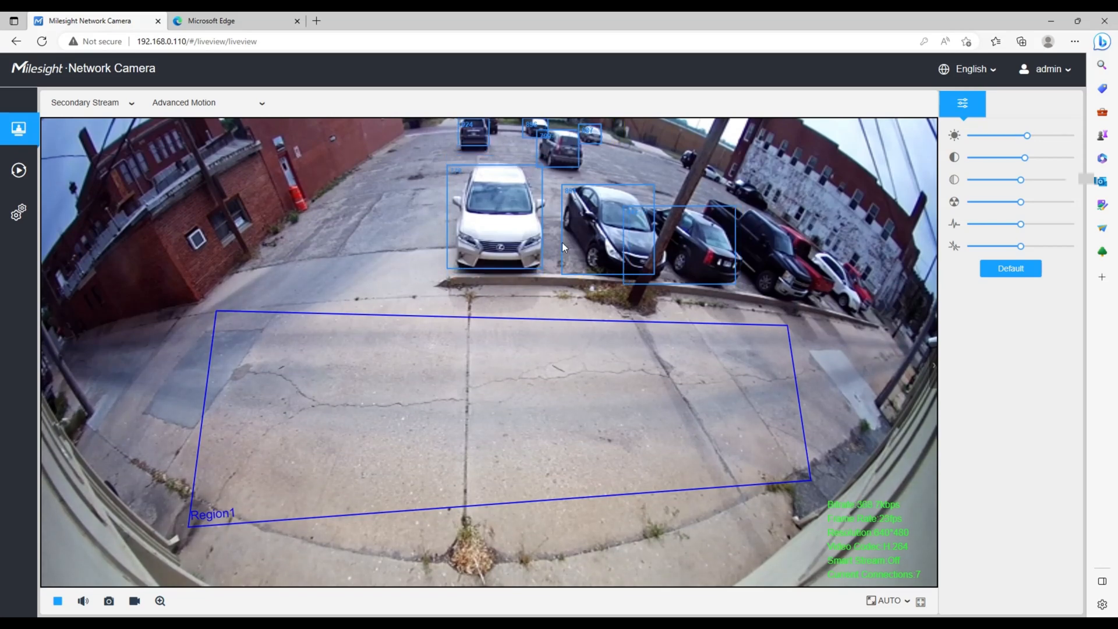
mouse_move(165, 221)
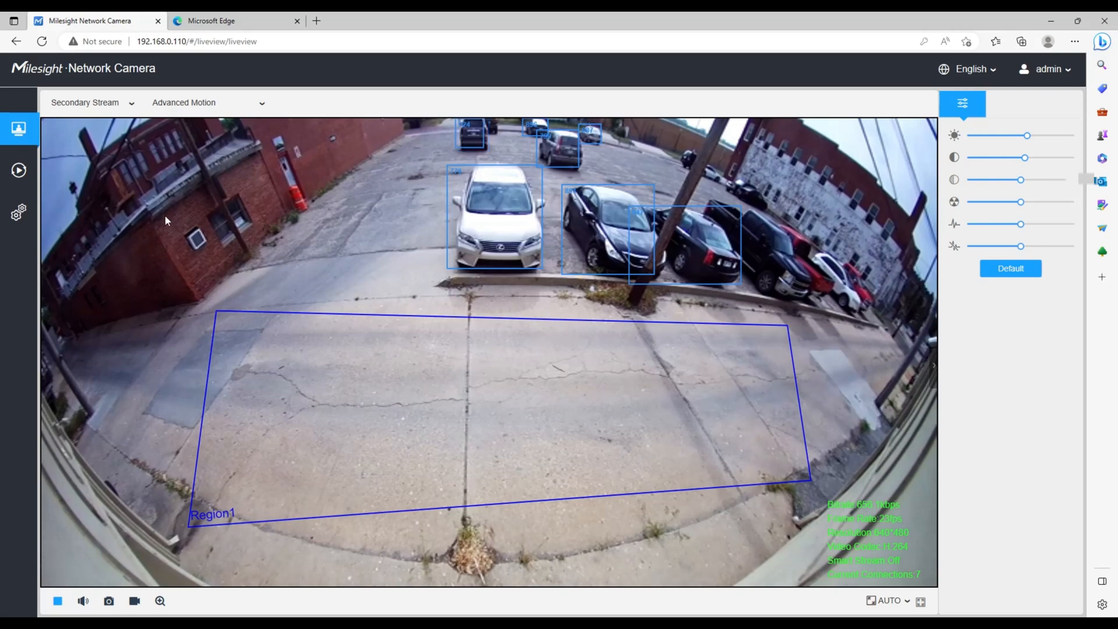
mouse_move(18, 212)
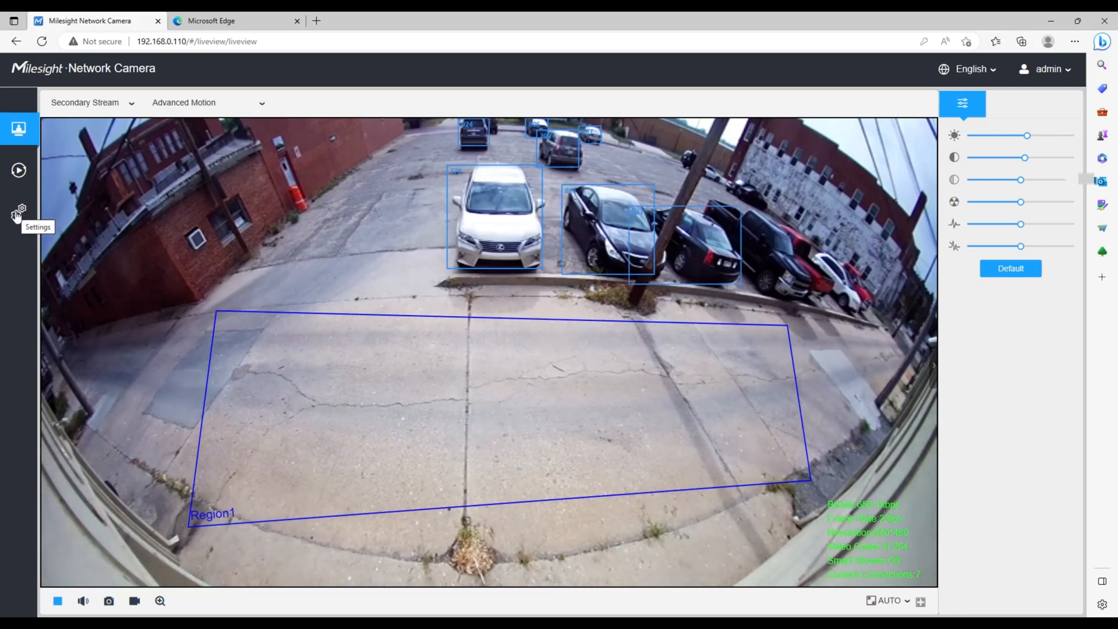
Go to Settings > Network > Advanced and view the RTMP YouTube server address.
left_click(18, 211)
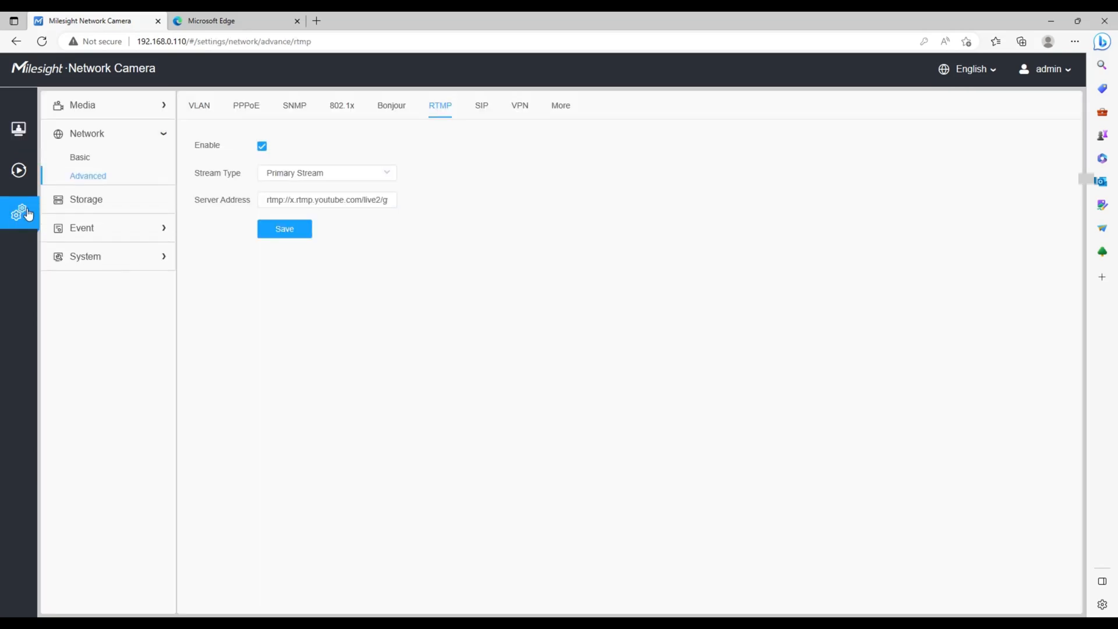
left_click(87, 133)
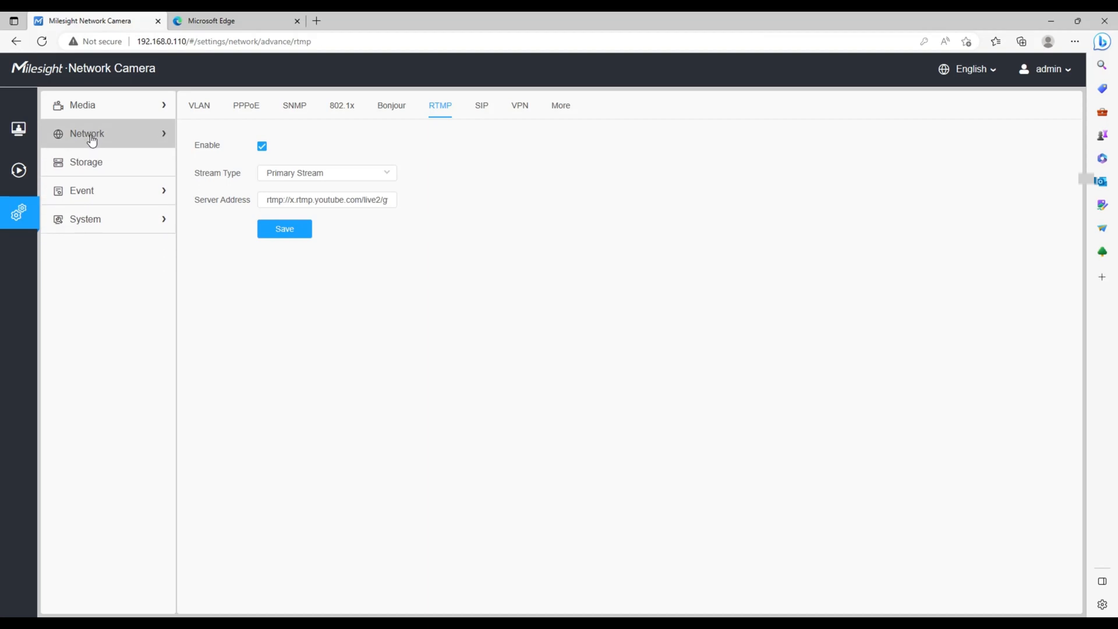
left_click(87, 134)
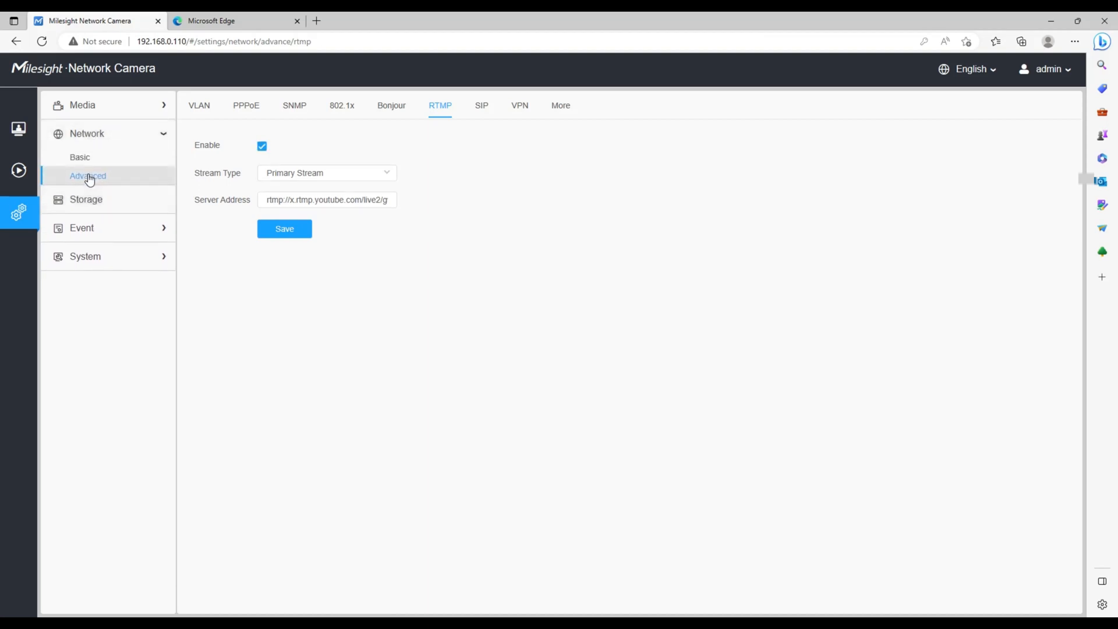
mouse_move(426, 110)
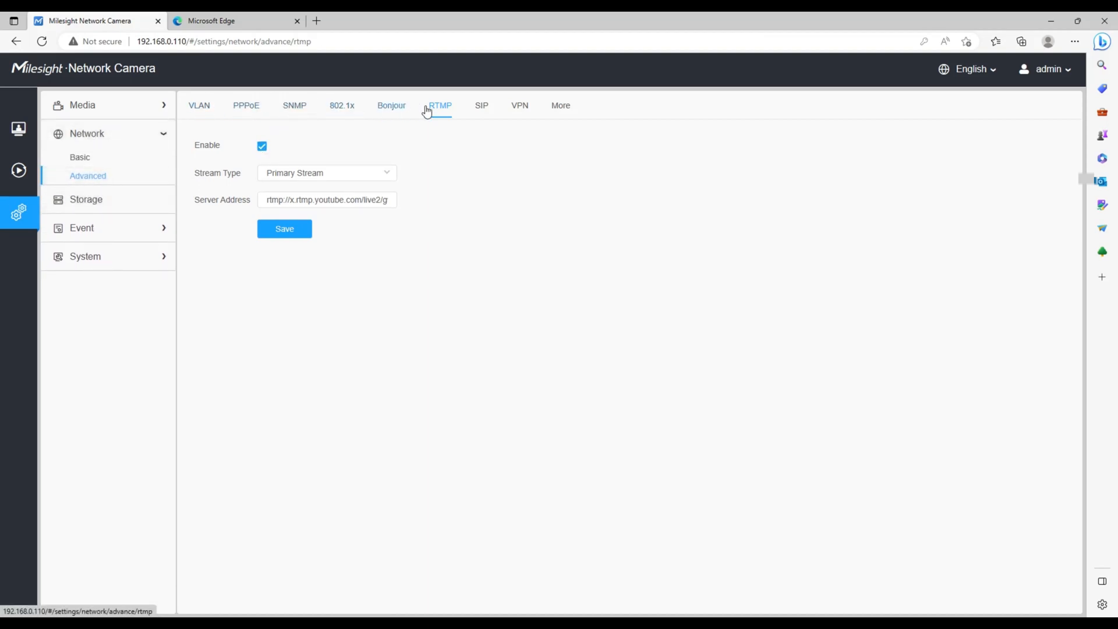
mouse_move(442, 114)
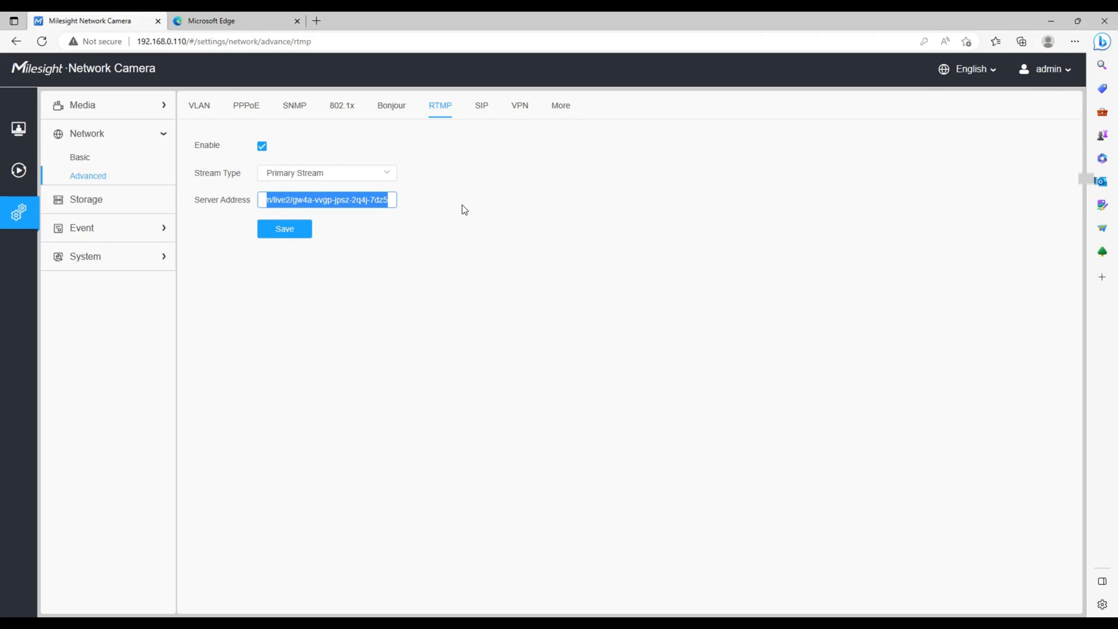
mouse_move(457, 197)
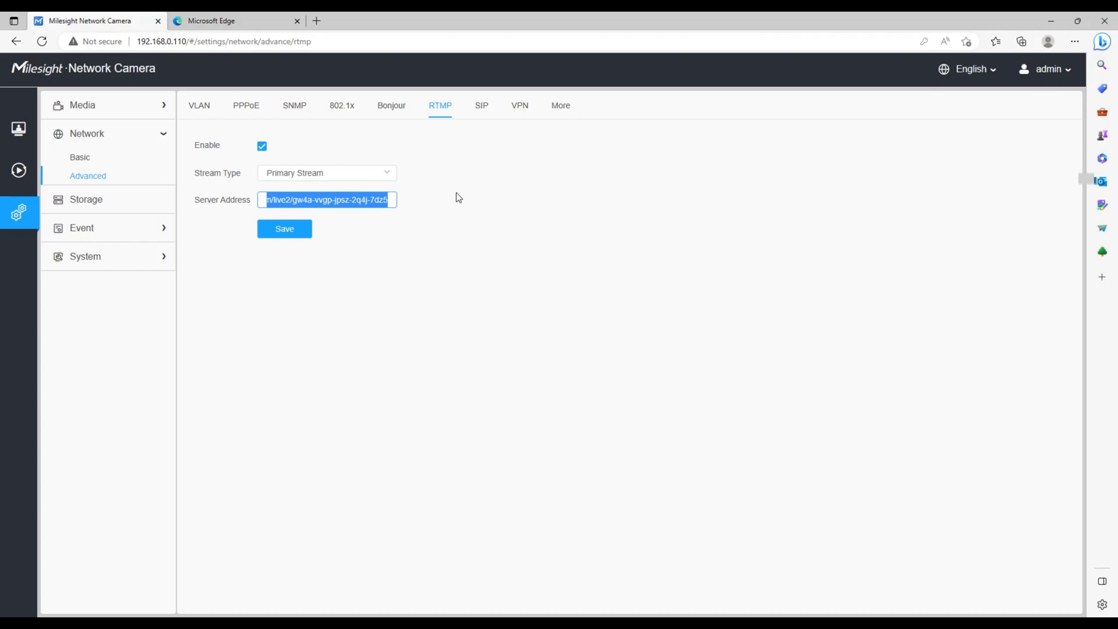
mouse_move(462, 212)
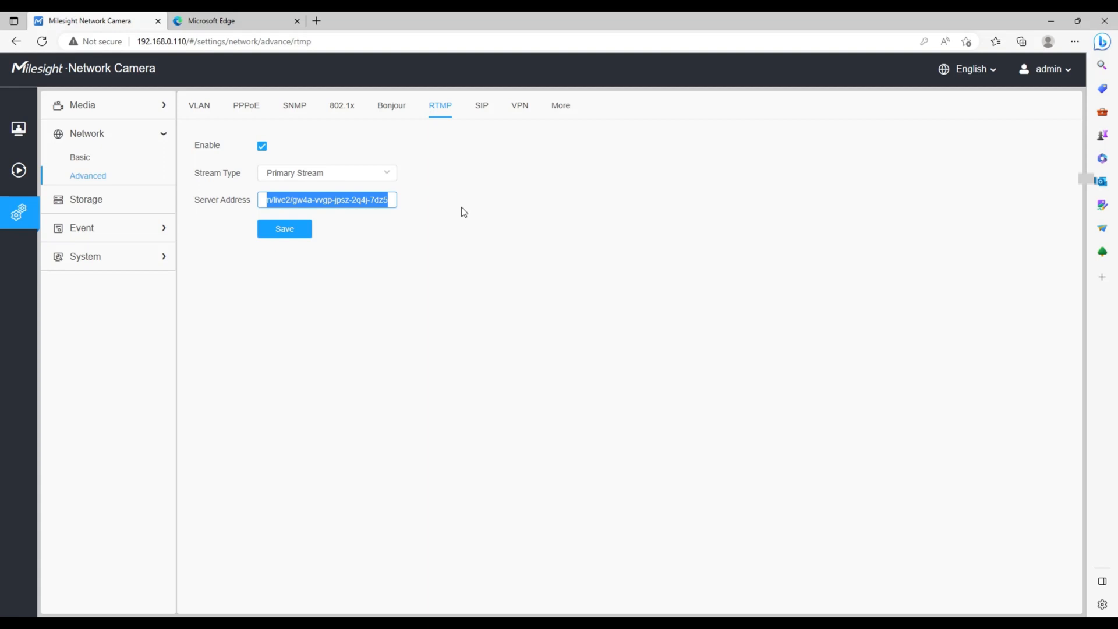
mouse_move(485, 222)
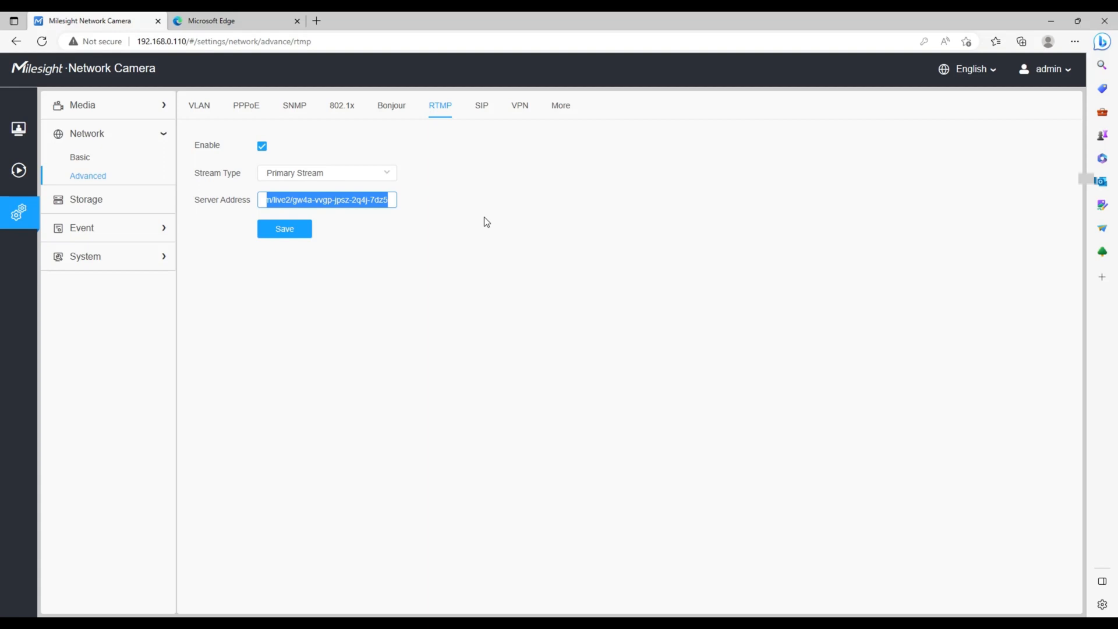
mouse_move(503, 232)
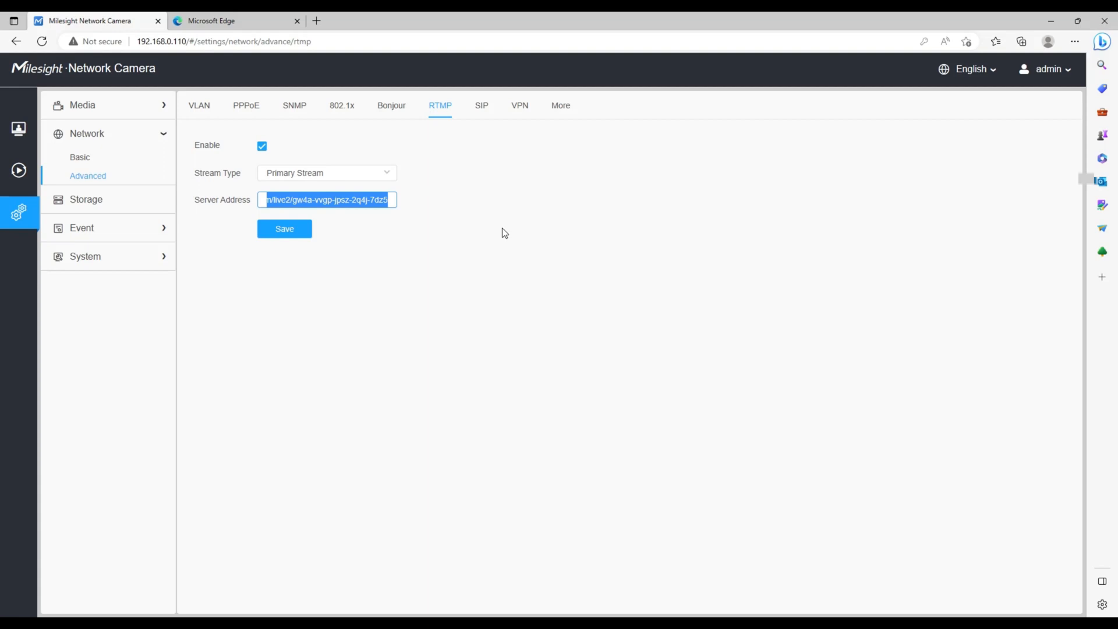
mouse_move(498, 233)
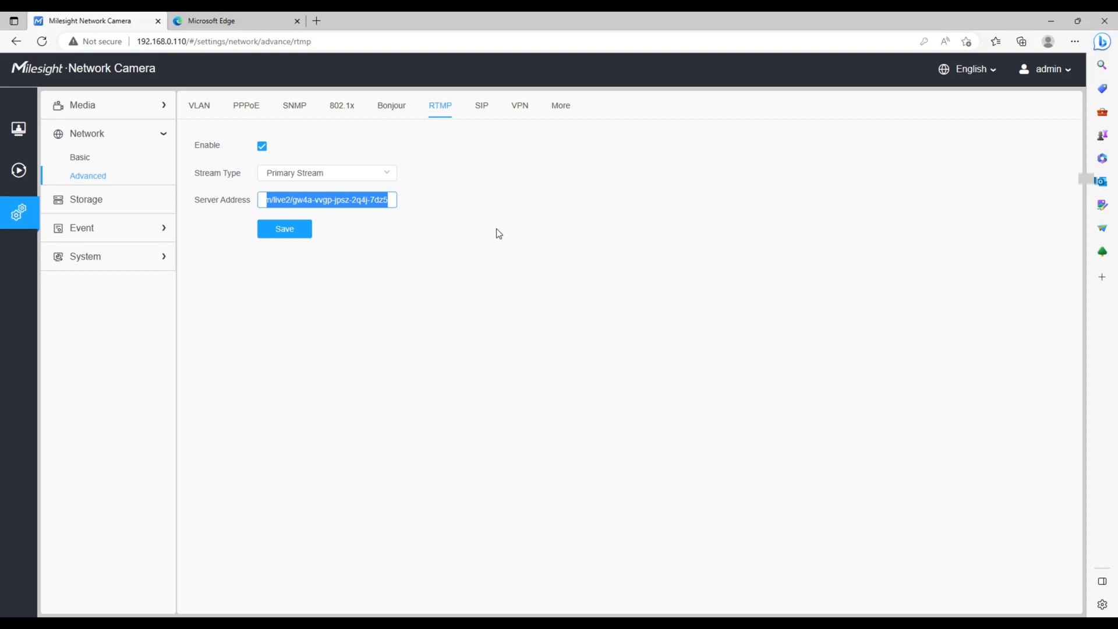
mouse_move(511, 235)
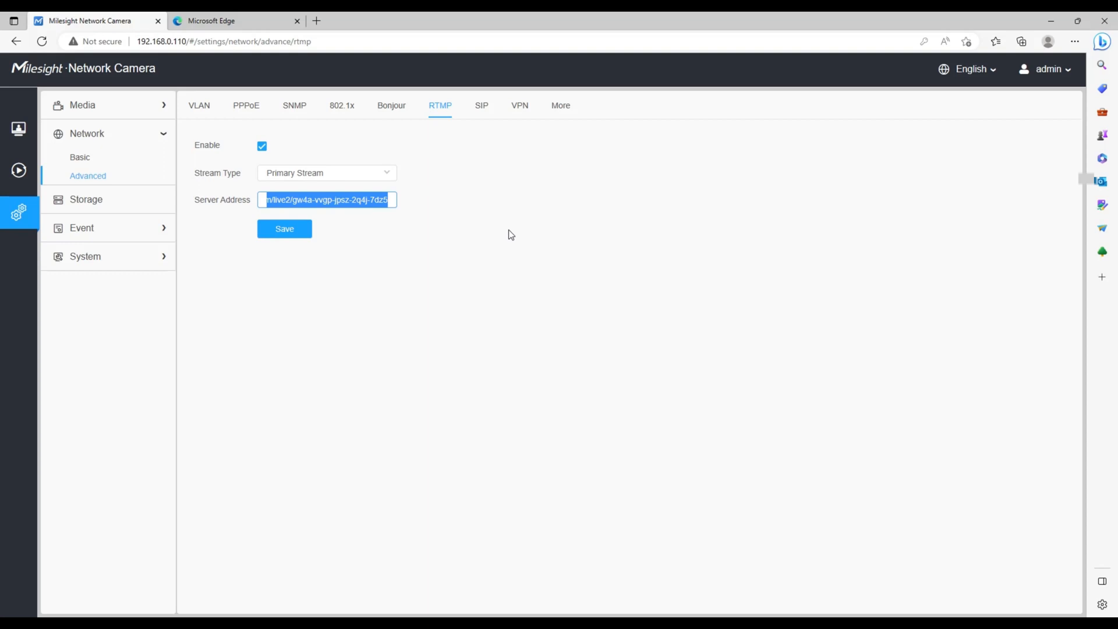
left_click(316, 199)
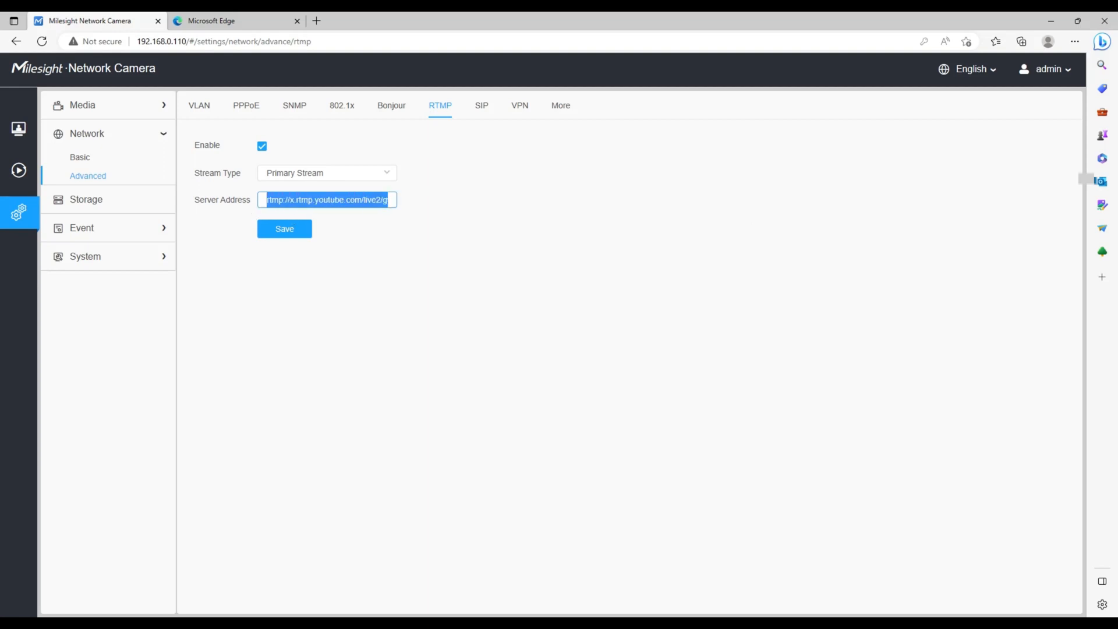
Open the Milesight 180 stream's control room from YouTube Studio's live dashboard.
left_click(341, 21)
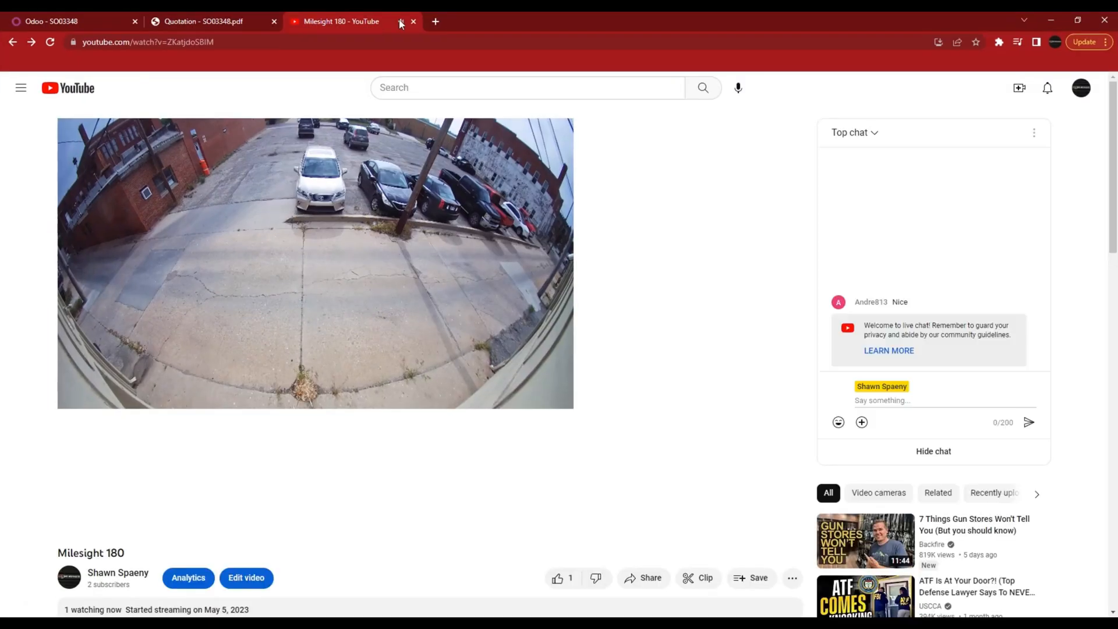
mouse_move(402, 21)
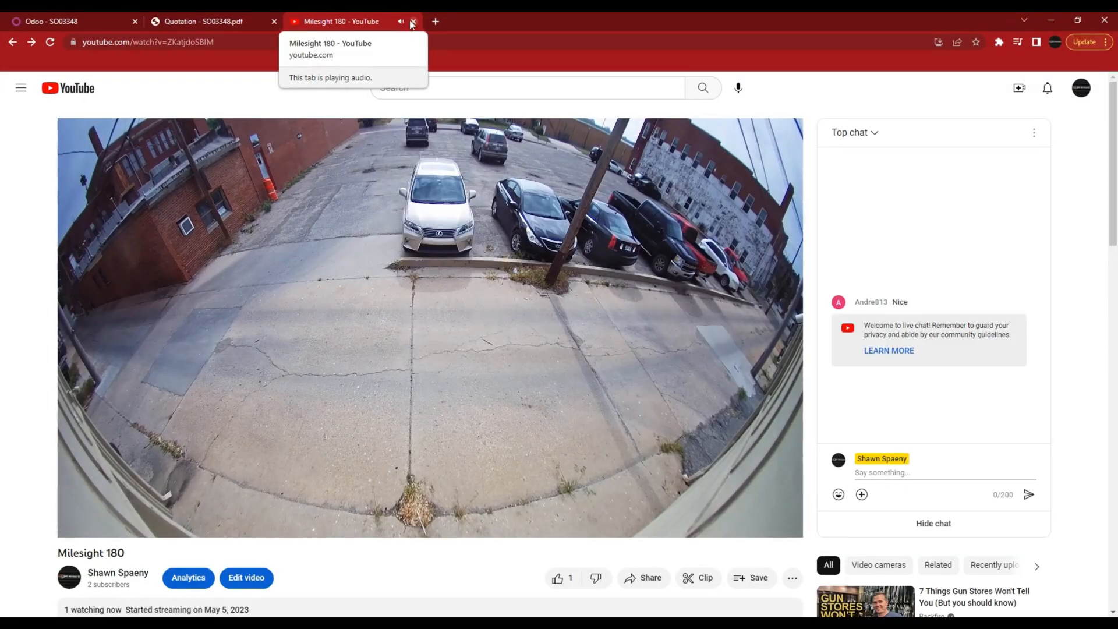
mouse_move(1019, 88)
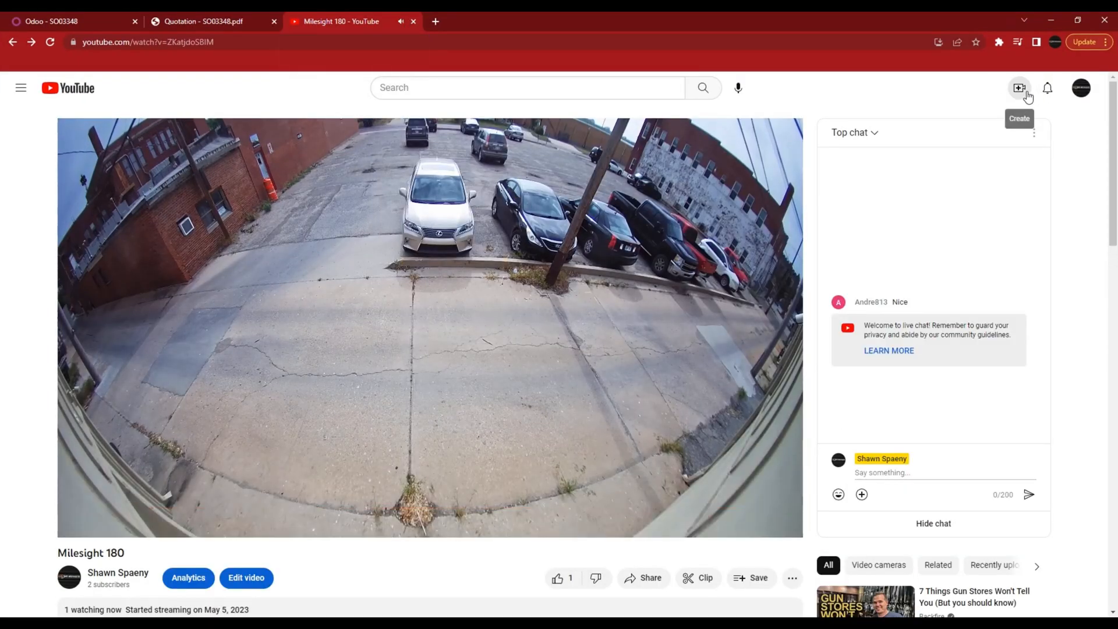
left_click(1019, 88)
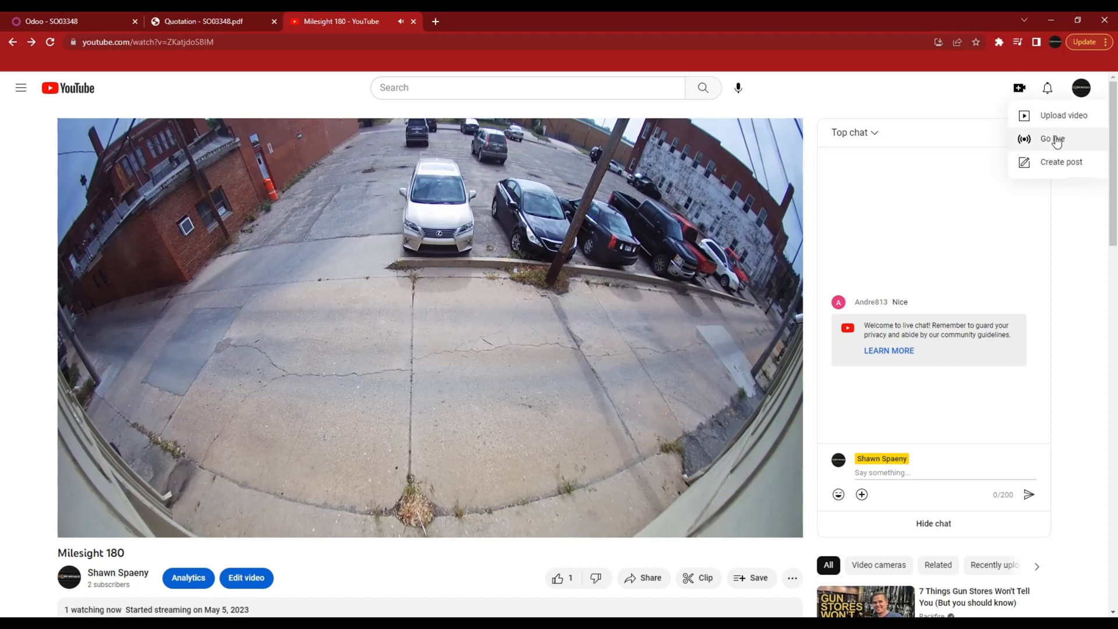
left_click(1053, 139)
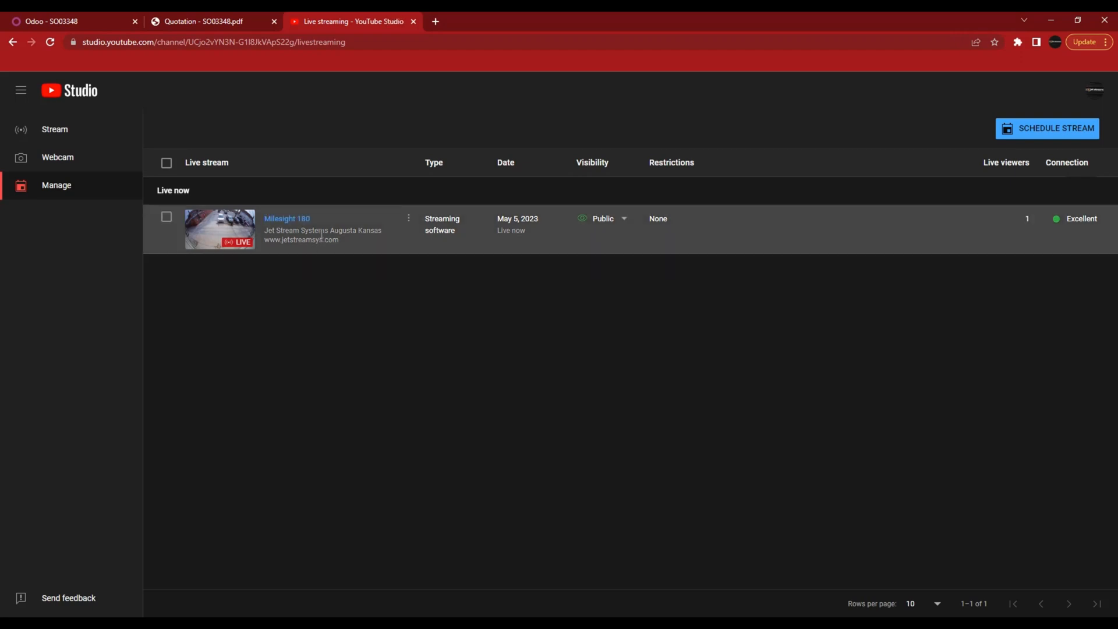
mouse_move(287, 219)
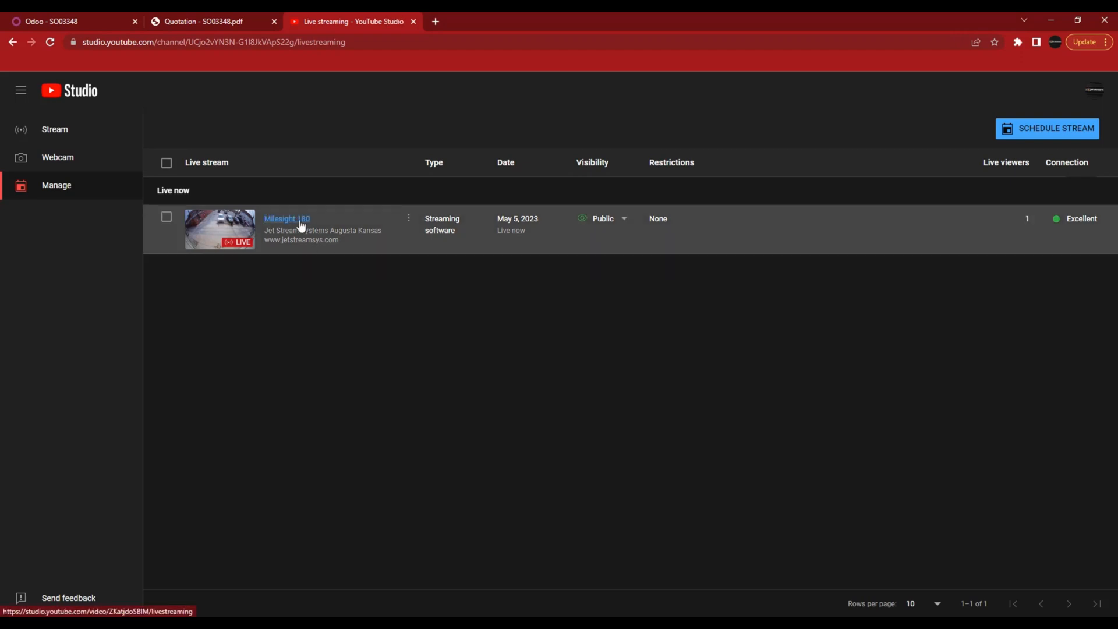
left_click(287, 219)
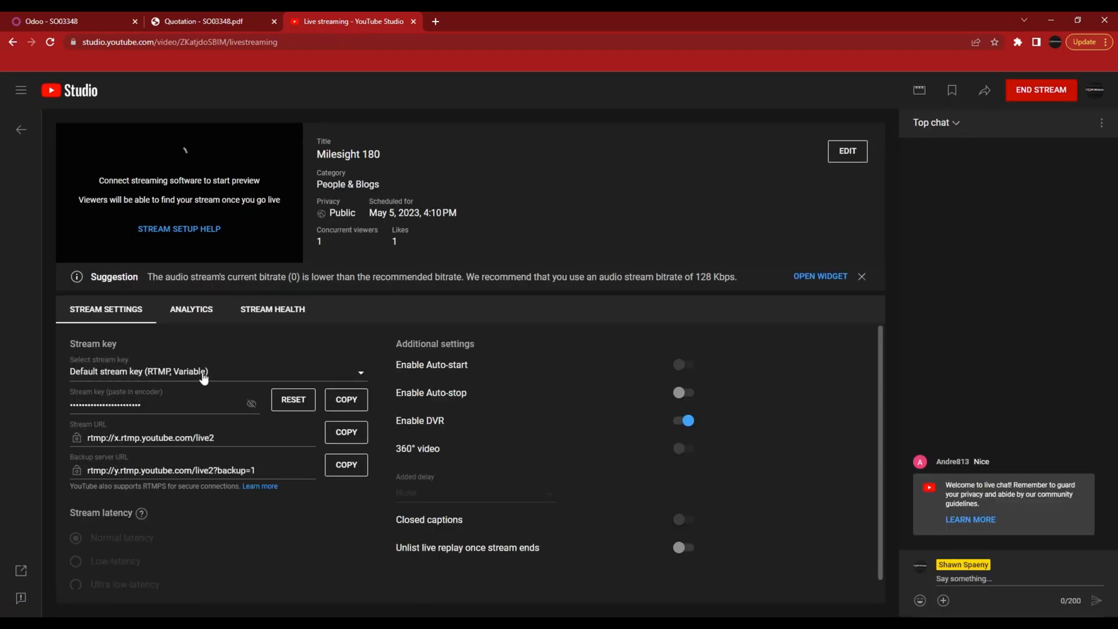
Select the Milesight 180 stream URL, then reveal and re-hide the stream key.
left_click(190, 308)
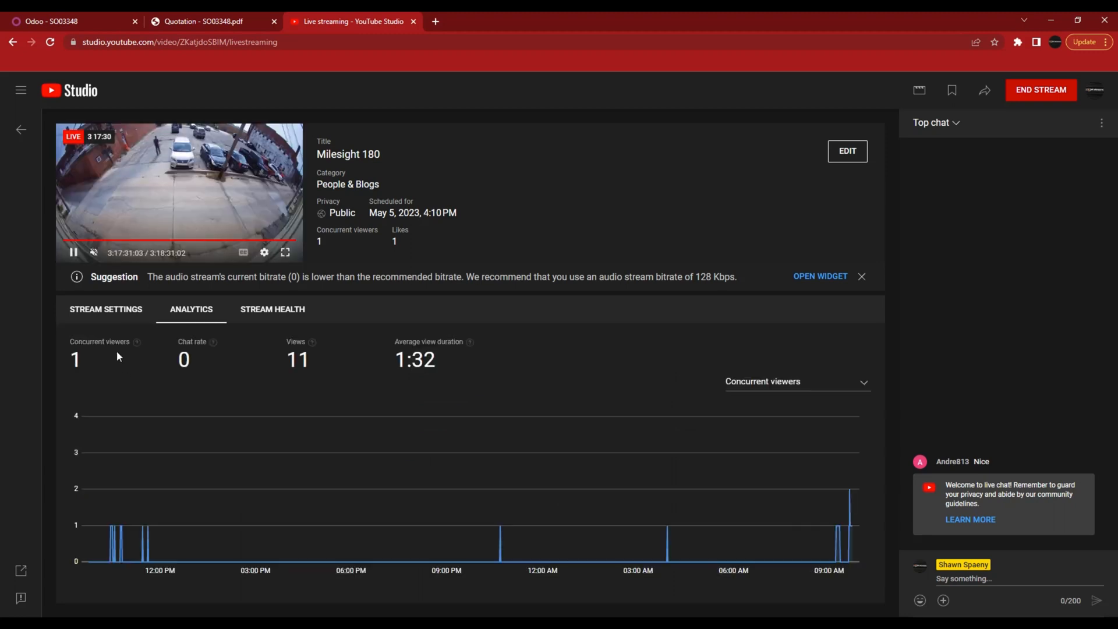
left_click(106, 309)
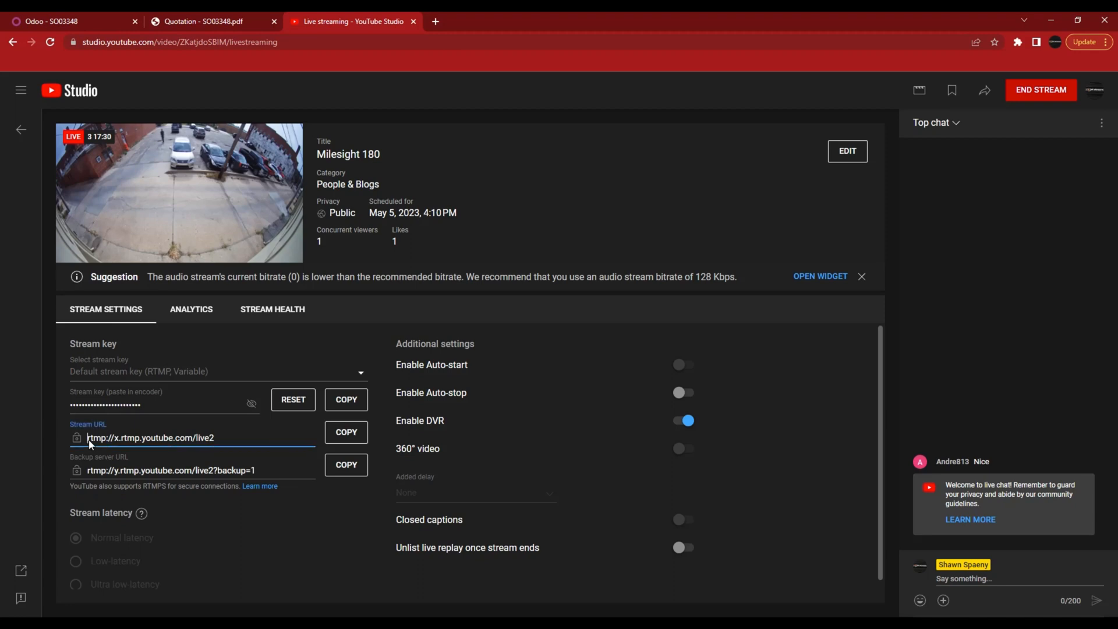
triple_click(149, 437)
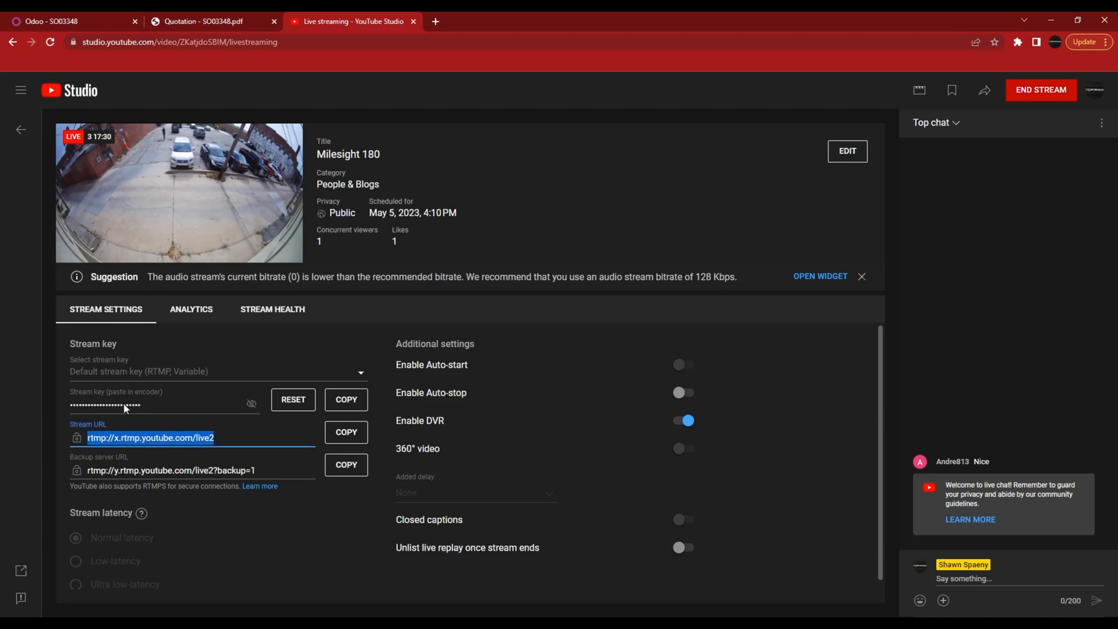
mouse_move(250, 404)
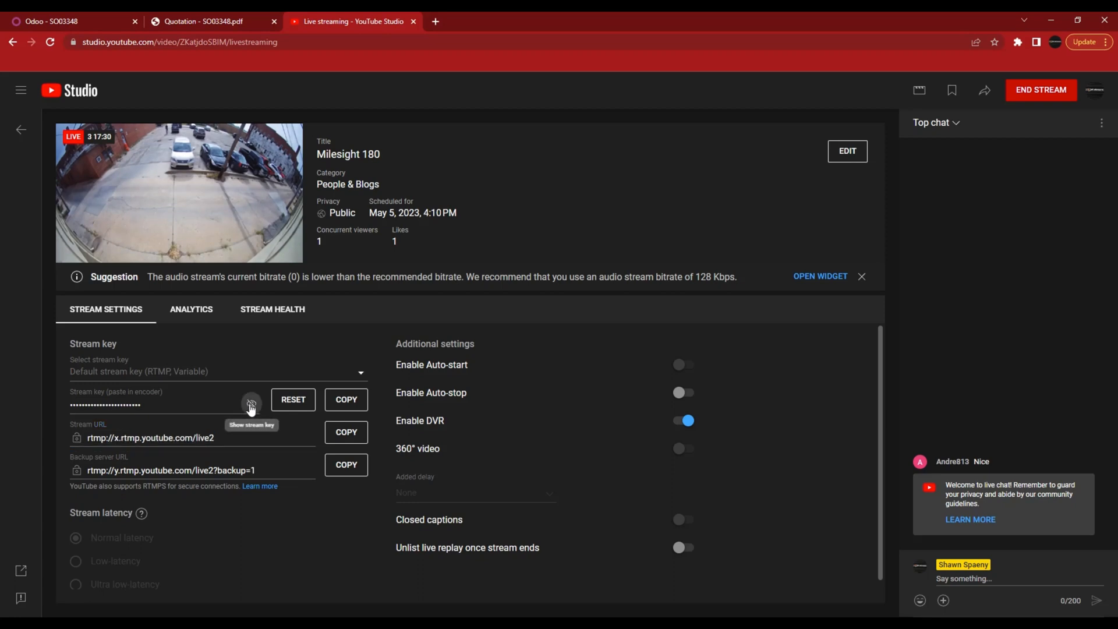
left_click(251, 404)
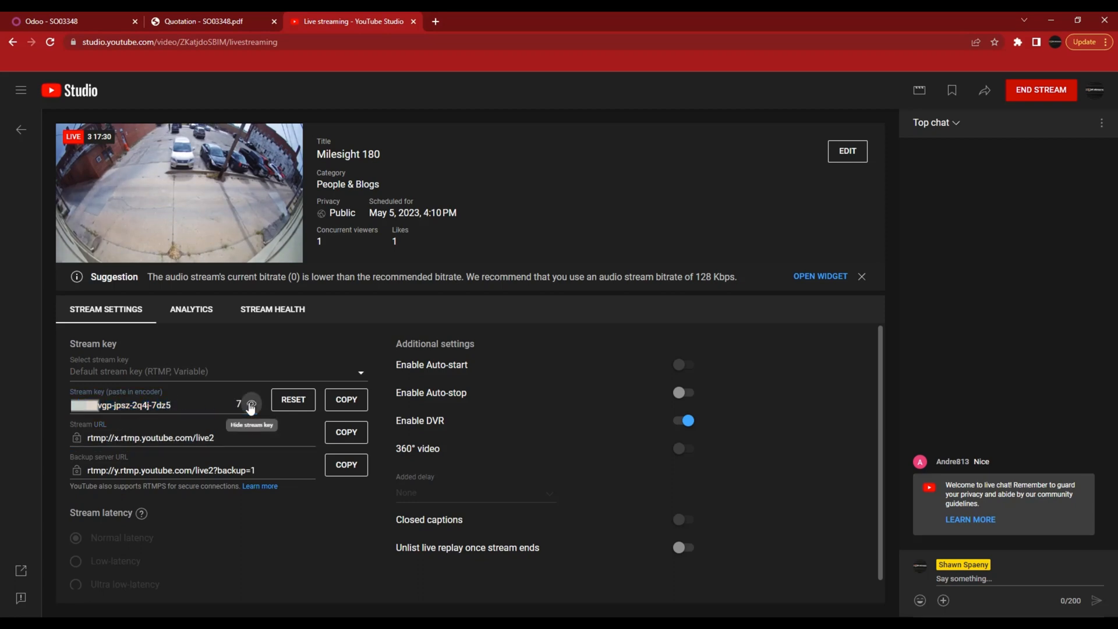
left_click(250, 404)
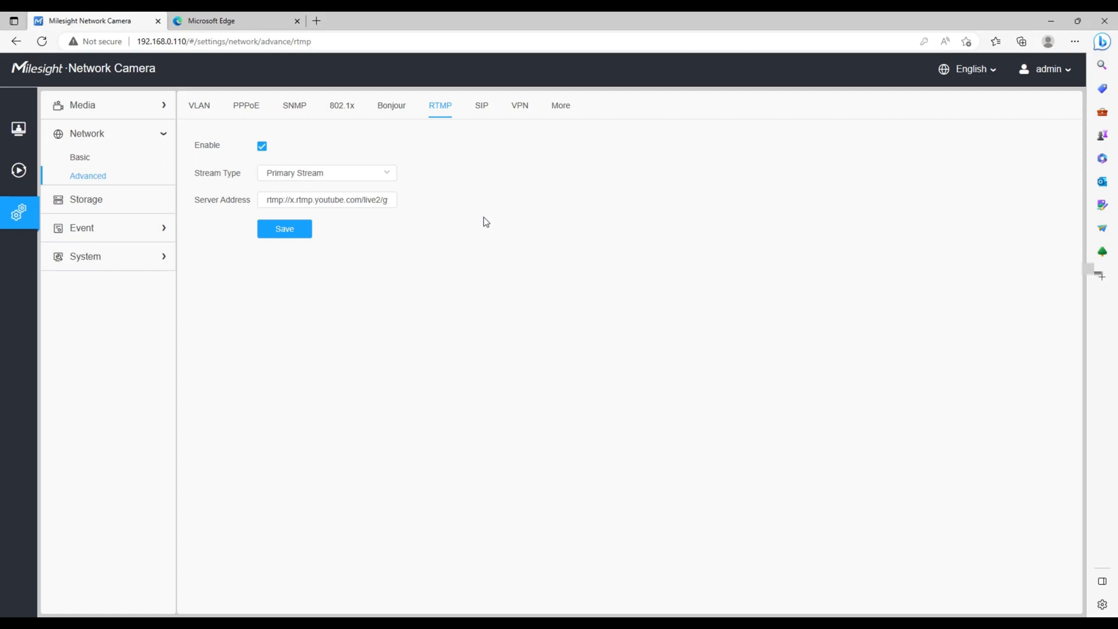
left_click(328, 200)
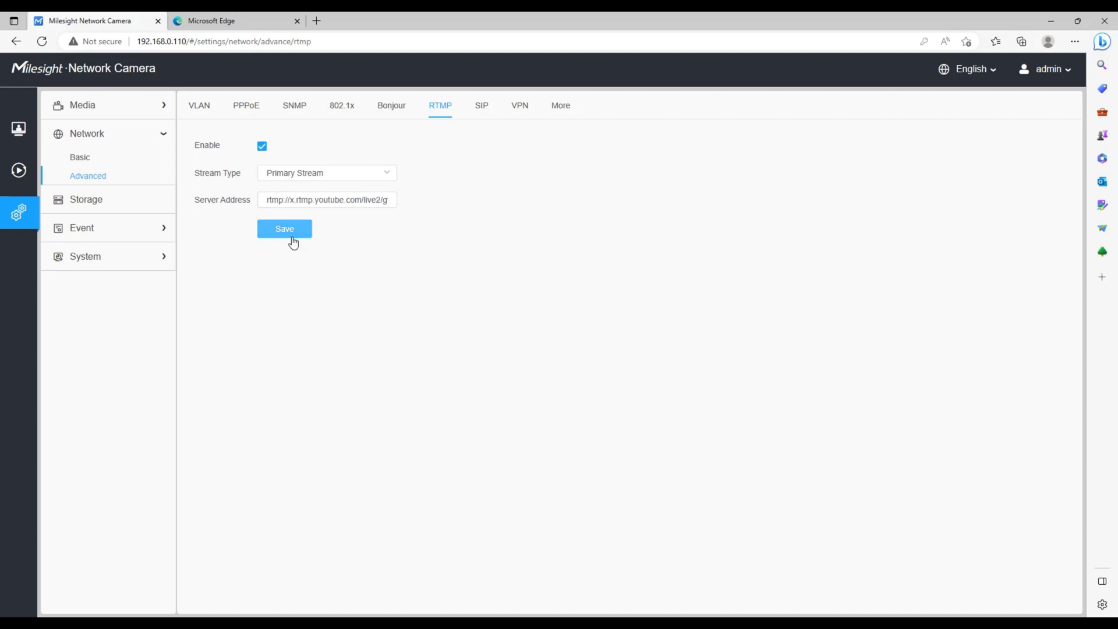
mouse_move(797, 227)
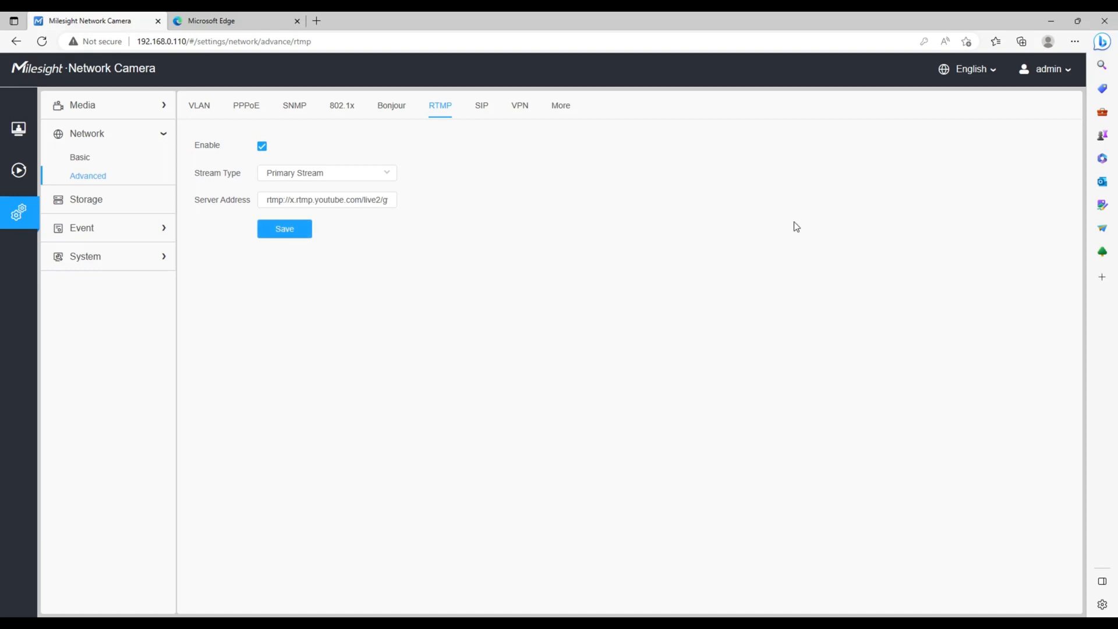
mouse_move(787, 229)
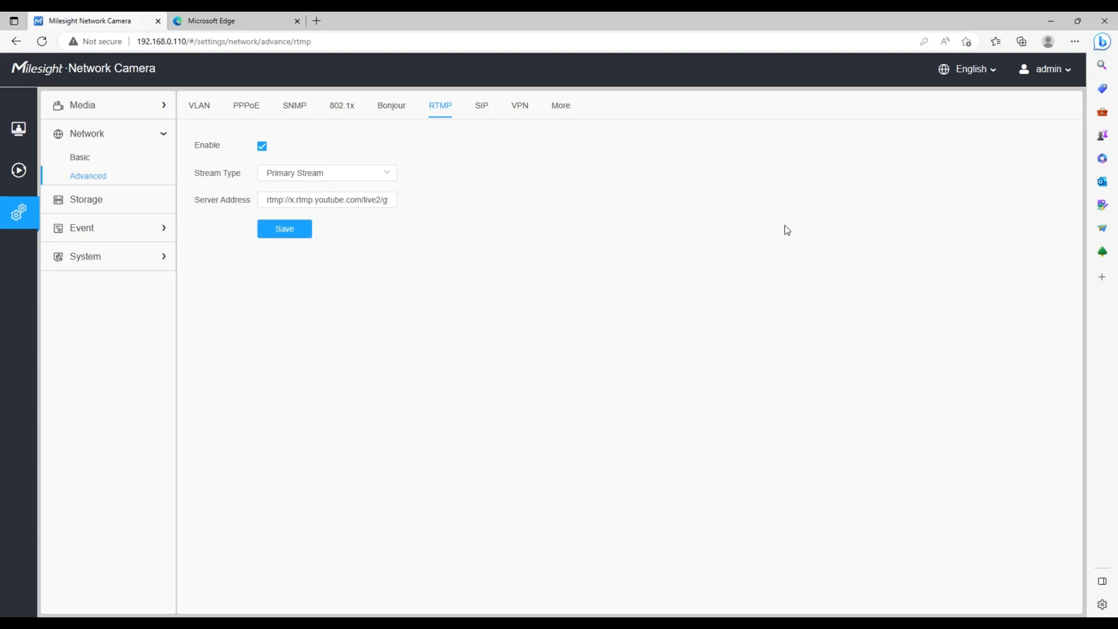
mouse_move(810, 250)
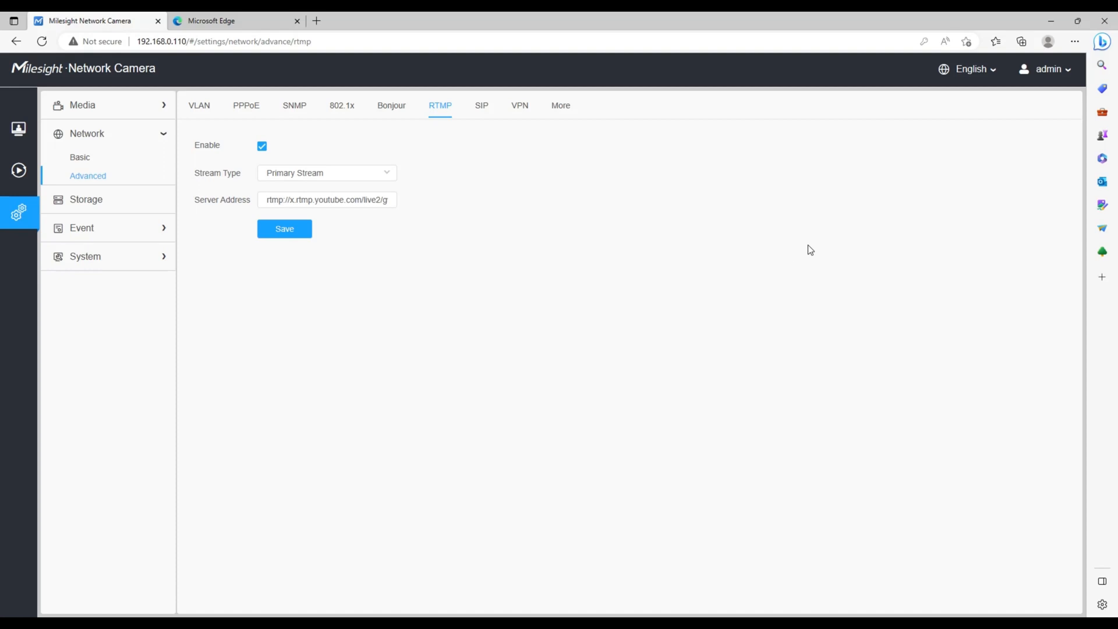
mouse_move(699, 207)
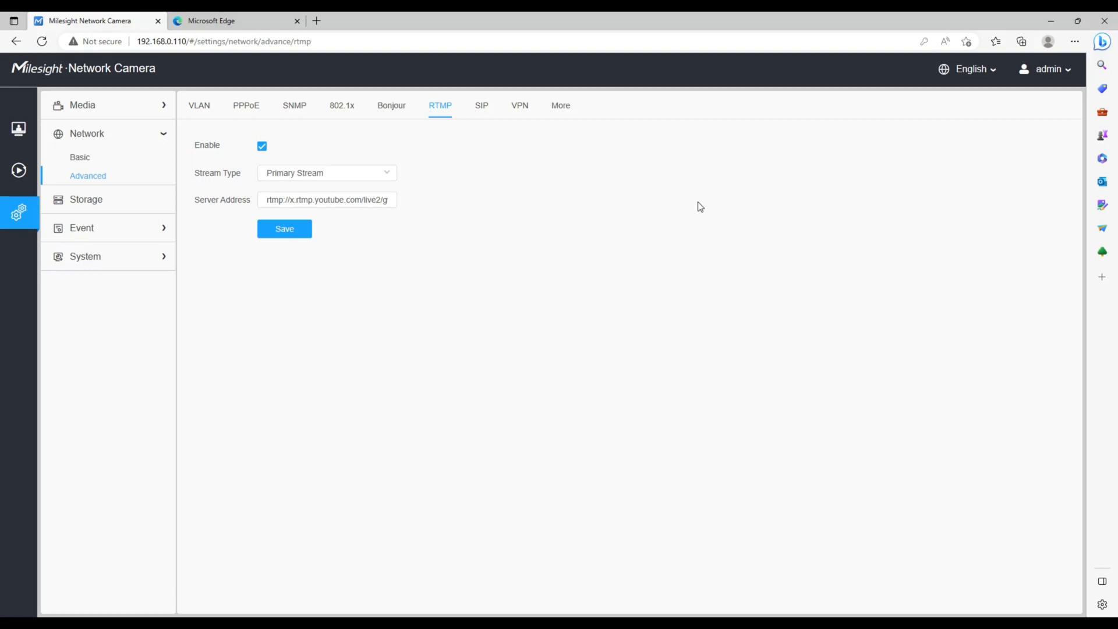
mouse_move(171, 176)
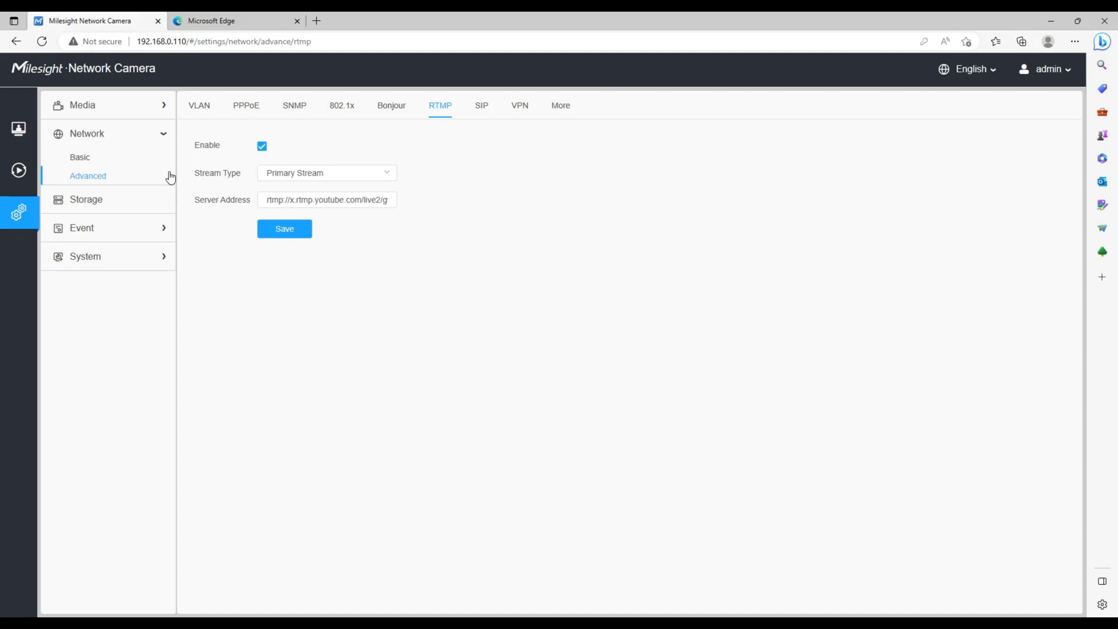
mouse_move(446, 121)
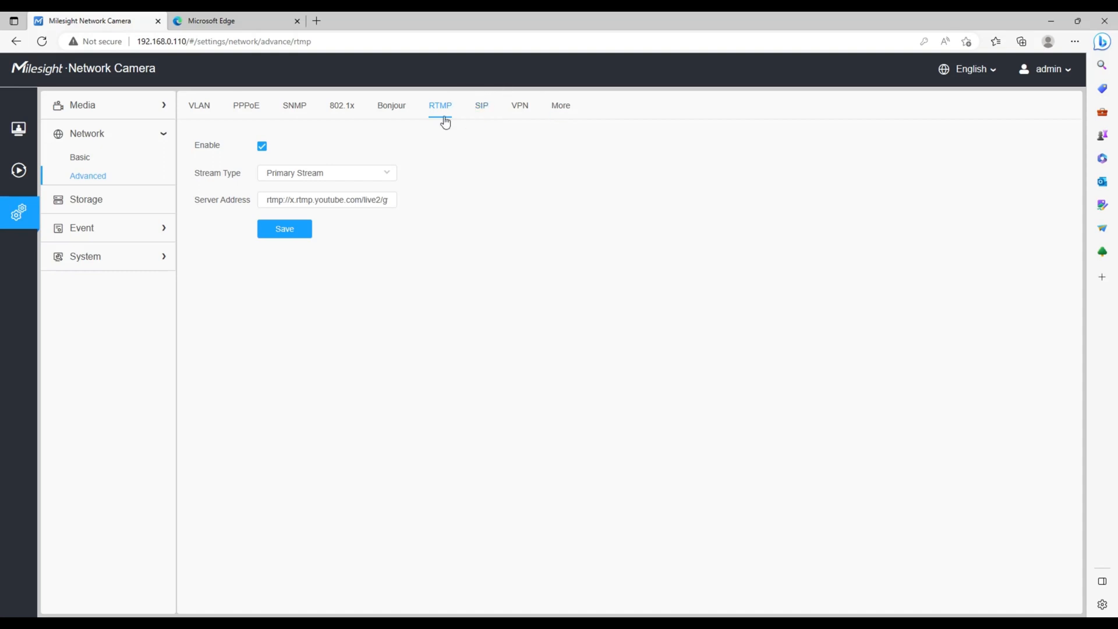
mouse_move(482, 114)
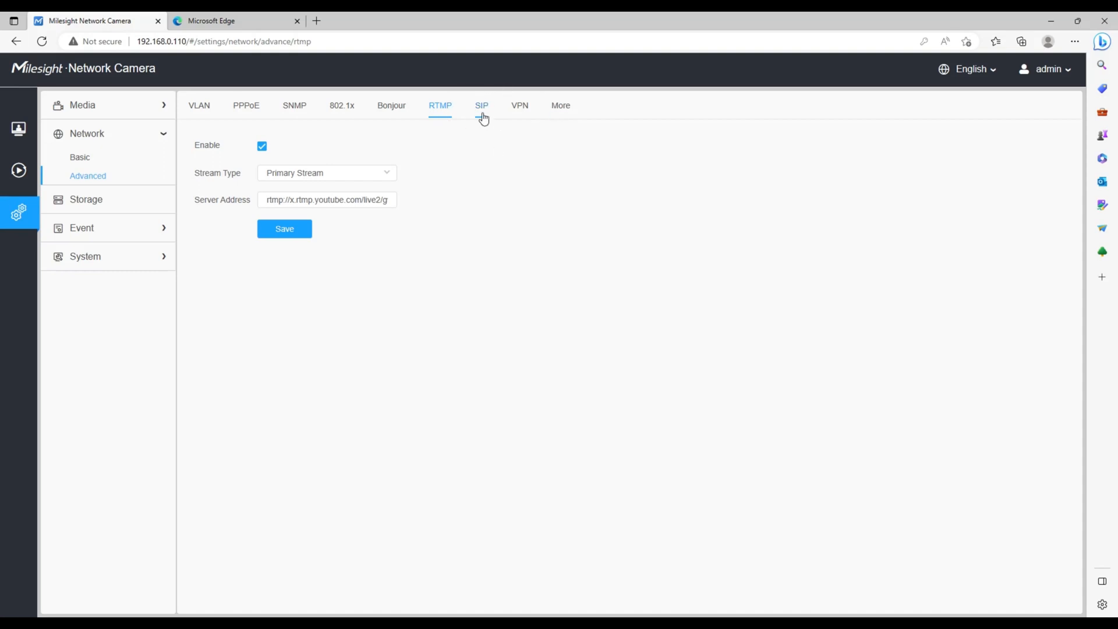
left_click(482, 105)
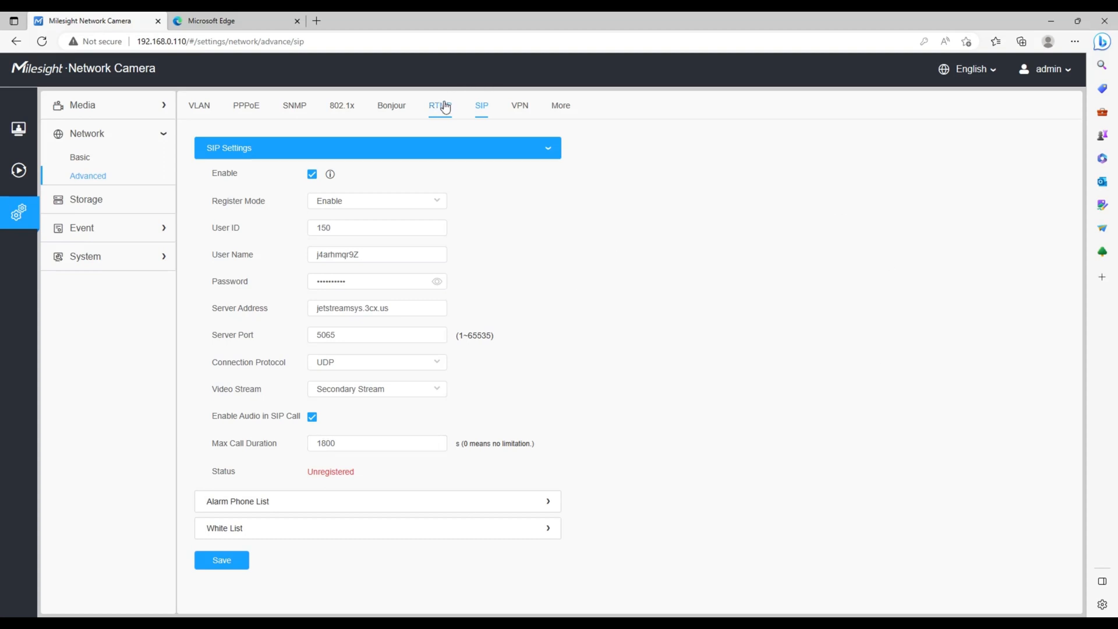
left_click(441, 105)
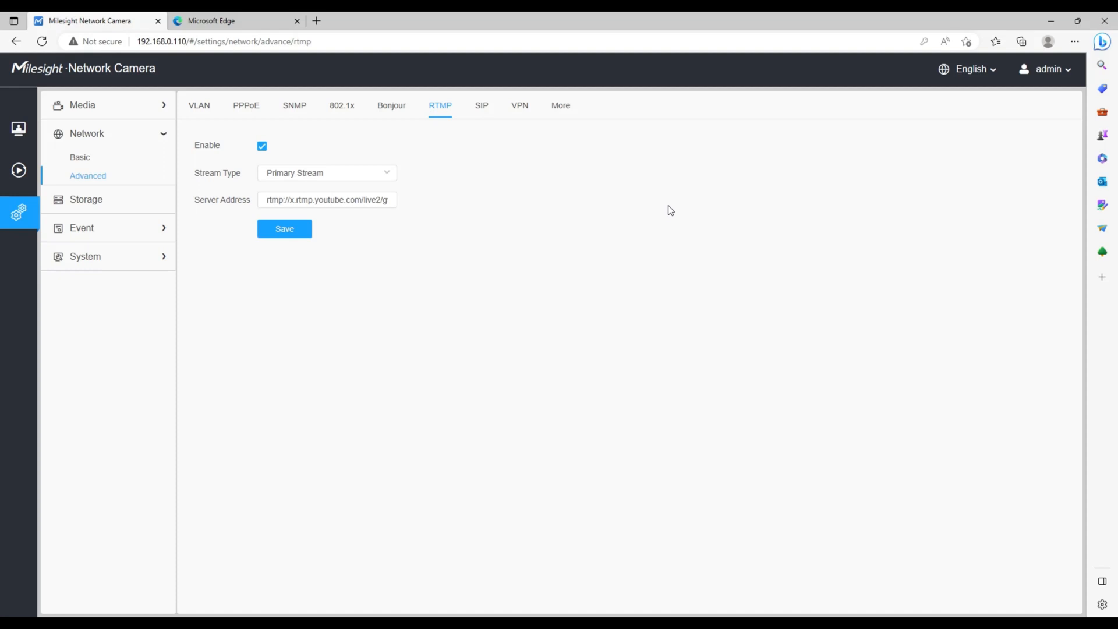
mouse_move(633, 229)
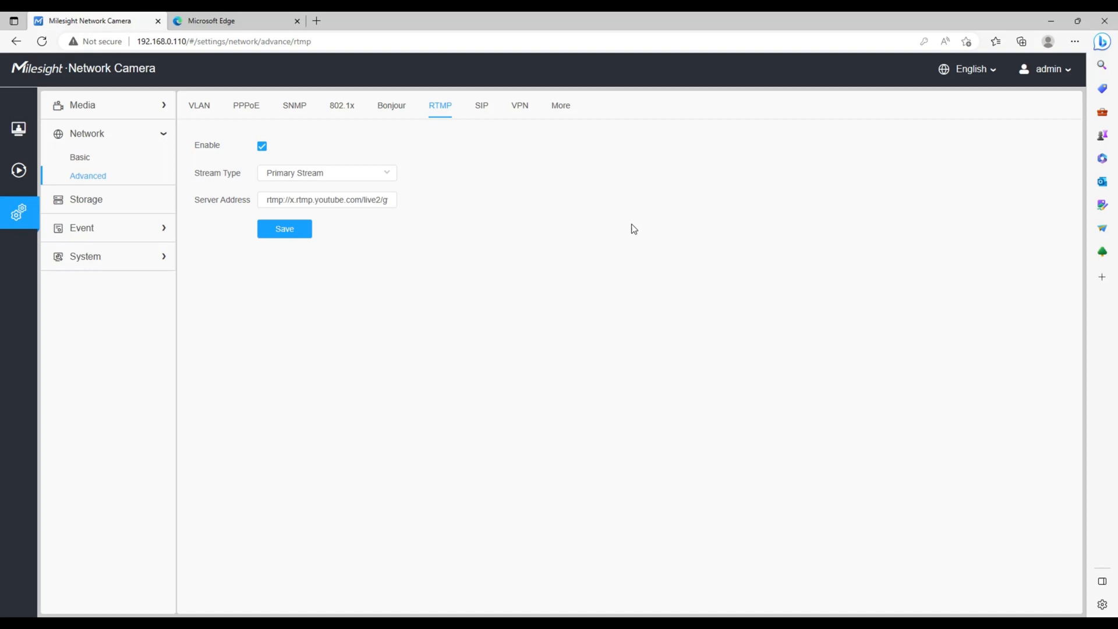
mouse_move(566, 234)
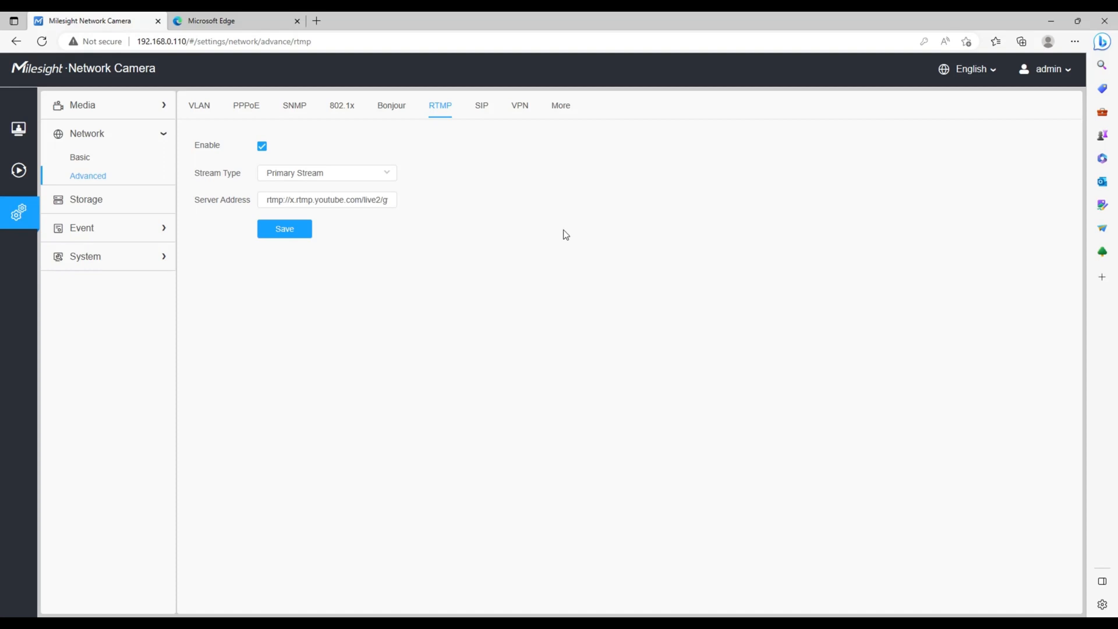
mouse_move(576, 228)
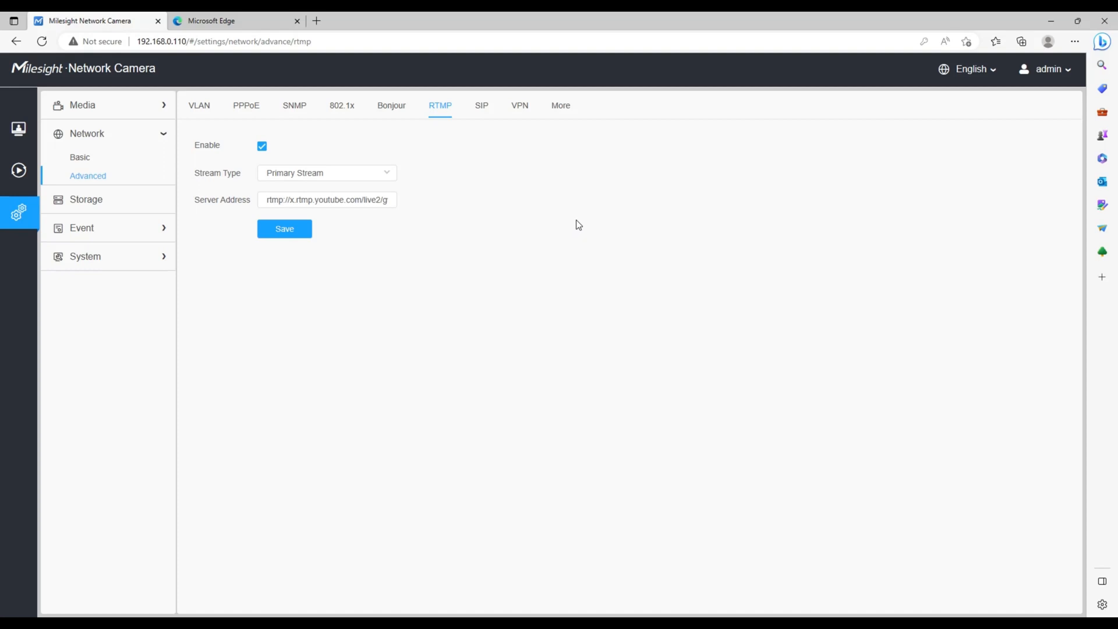
mouse_move(581, 220)
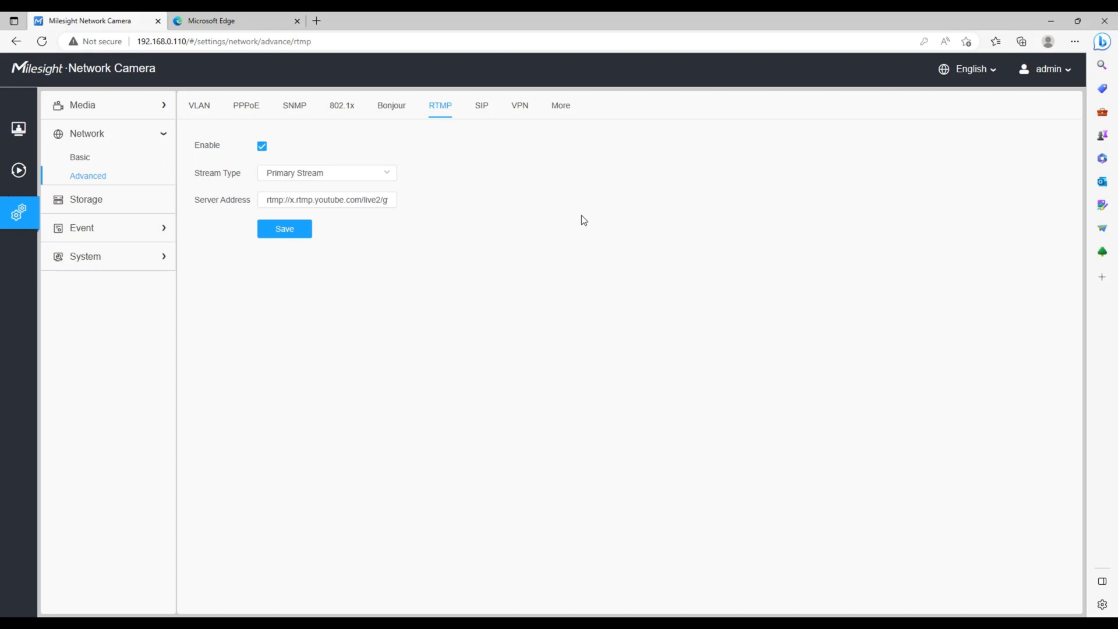
mouse_move(609, 211)
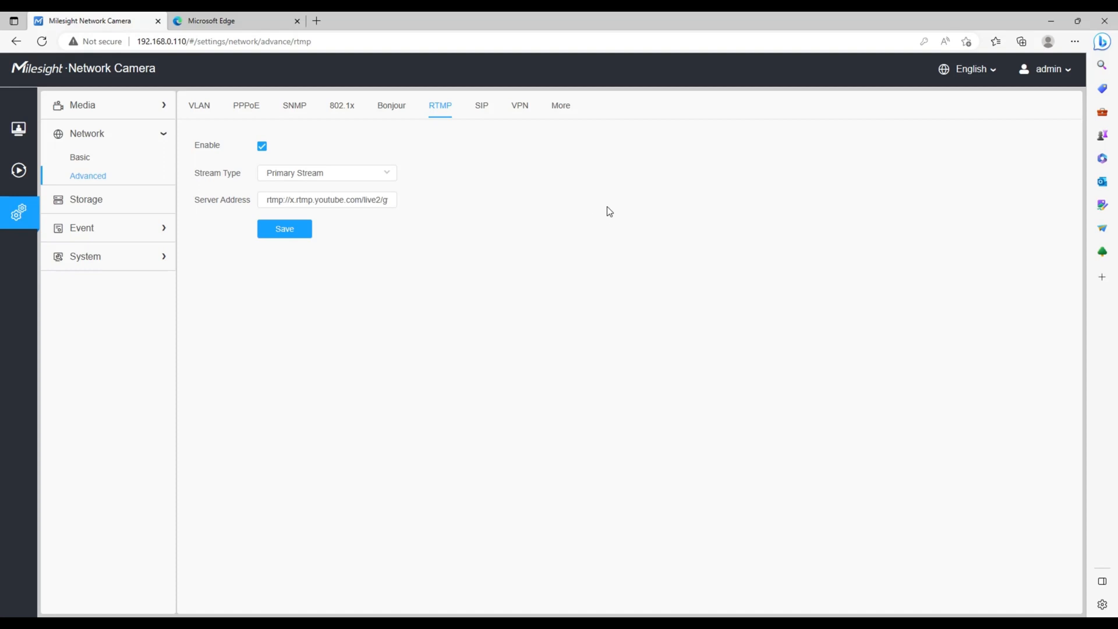
mouse_move(631, 185)
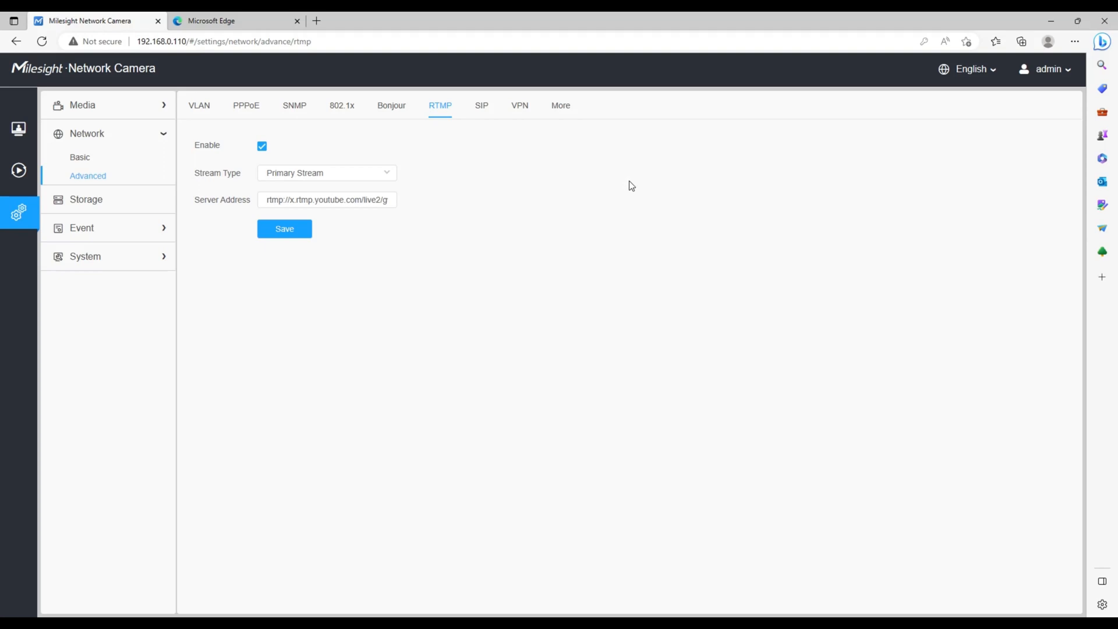
mouse_move(640, 186)
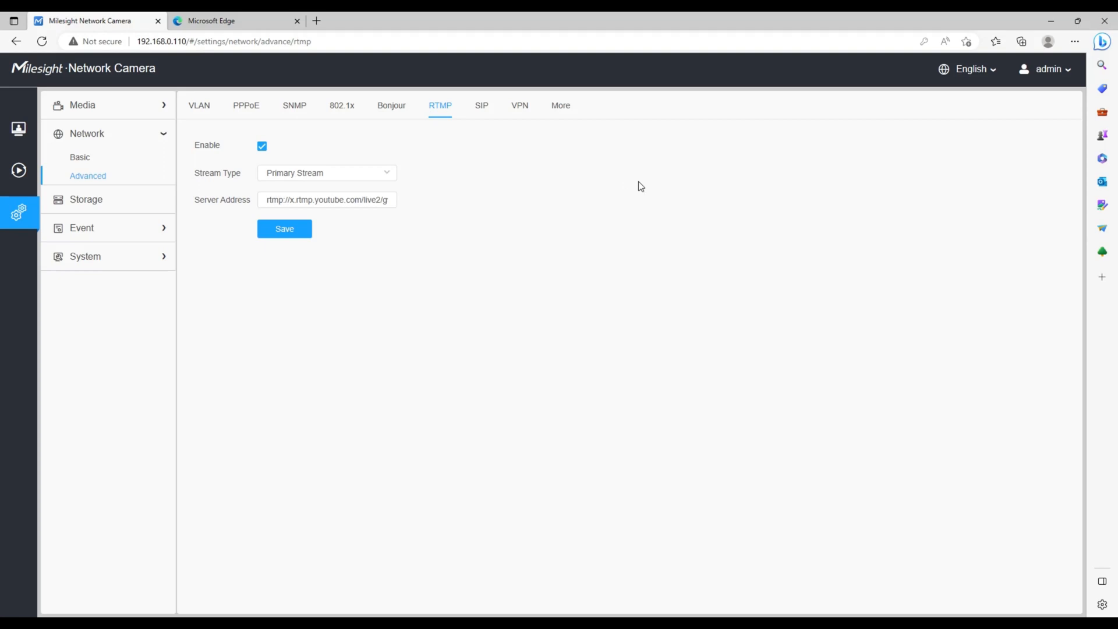
mouse_move(670, 189)
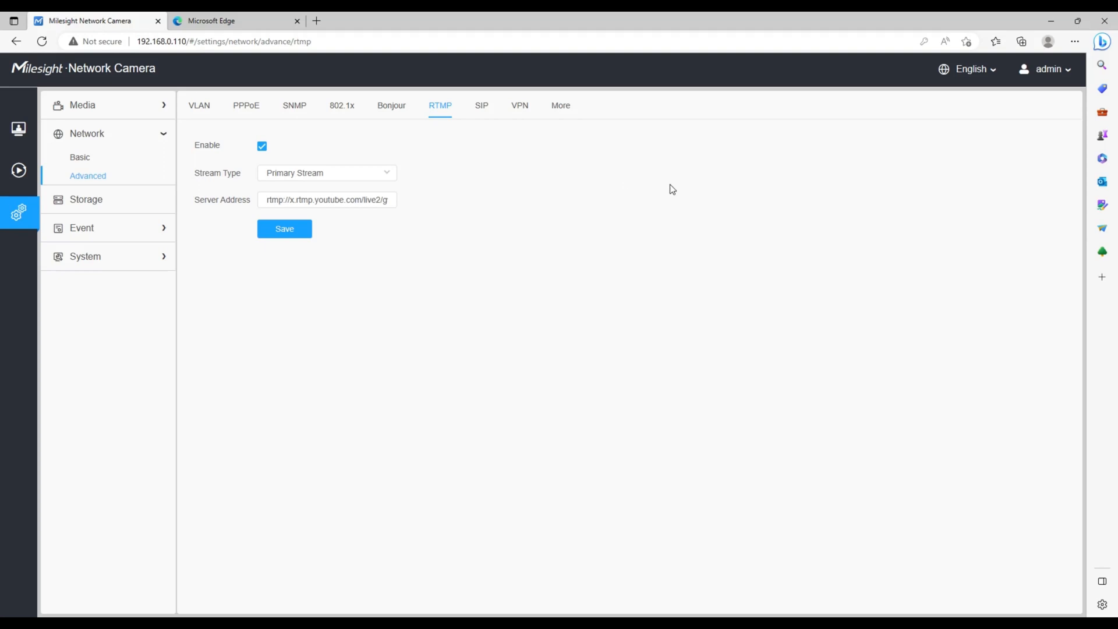